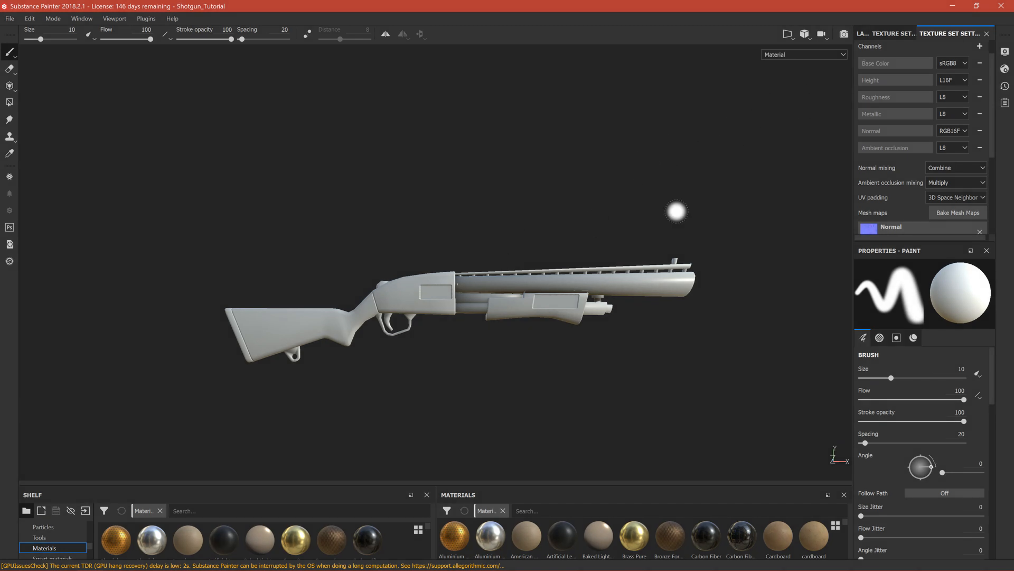
- Add two folders to the layer stack and rename the second one 'Metal'
left_click(862, 33)
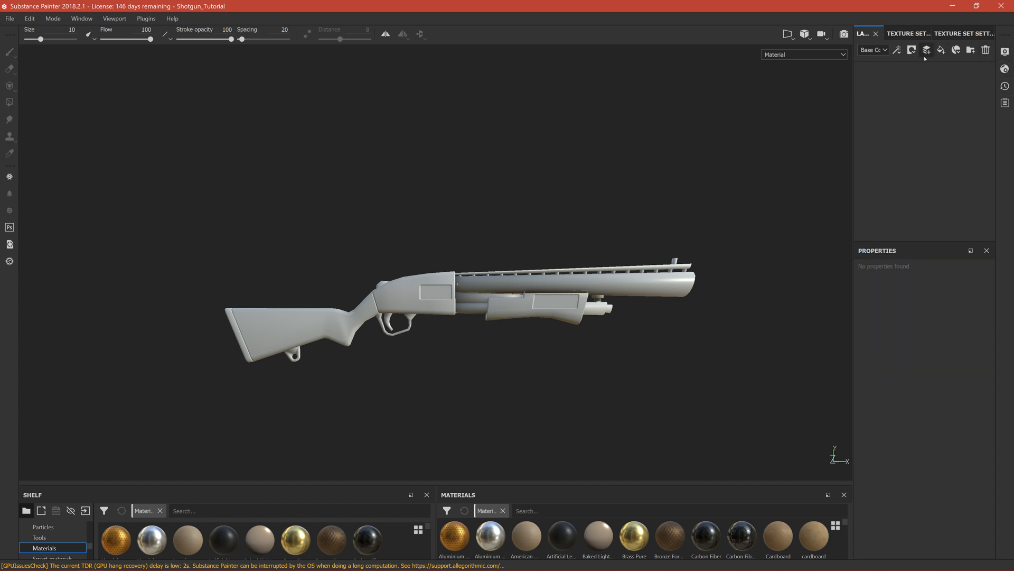
left_click(970, 50)
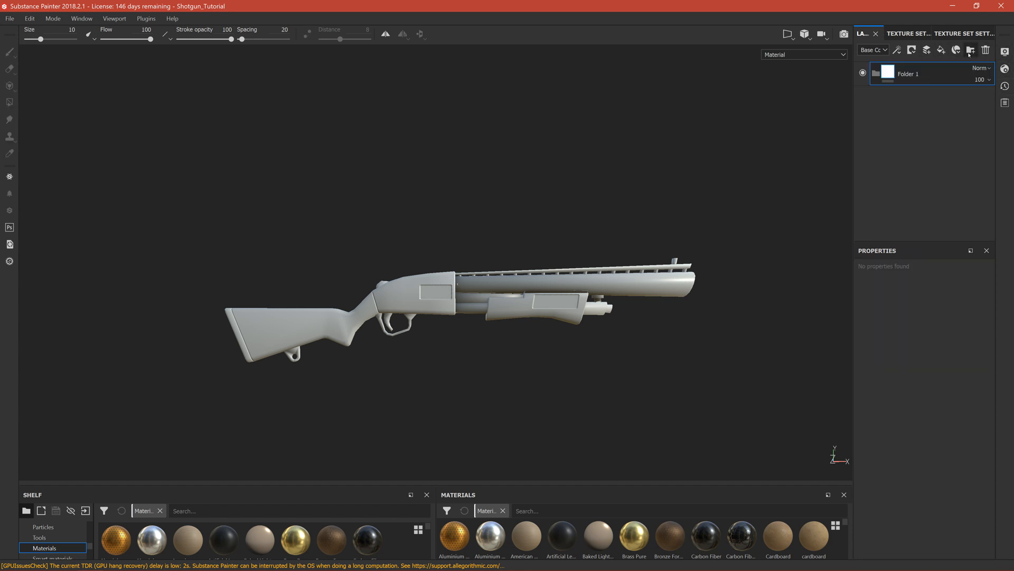
left_click(970, 50)
type("Wood")
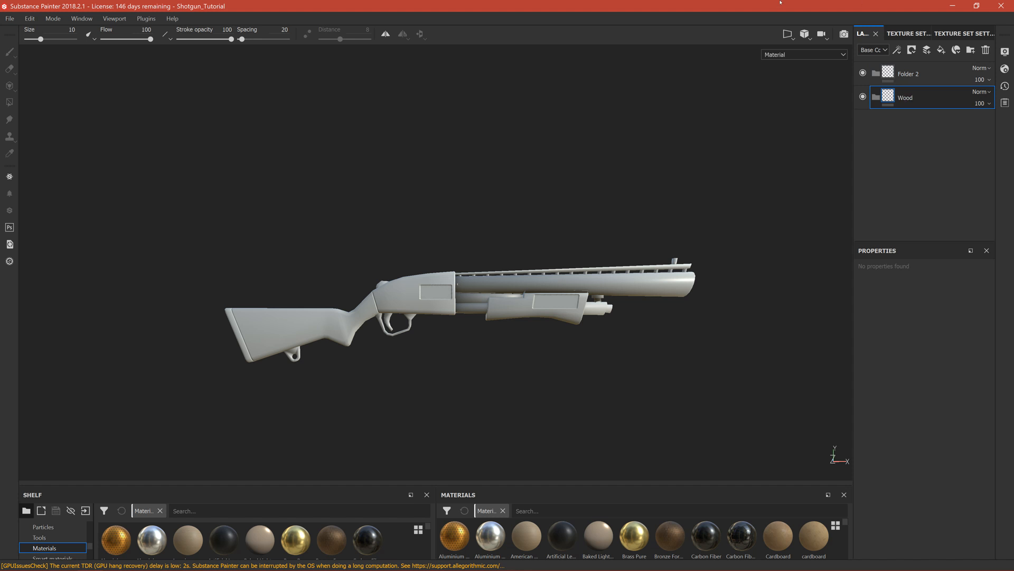
double_click(914, 73)
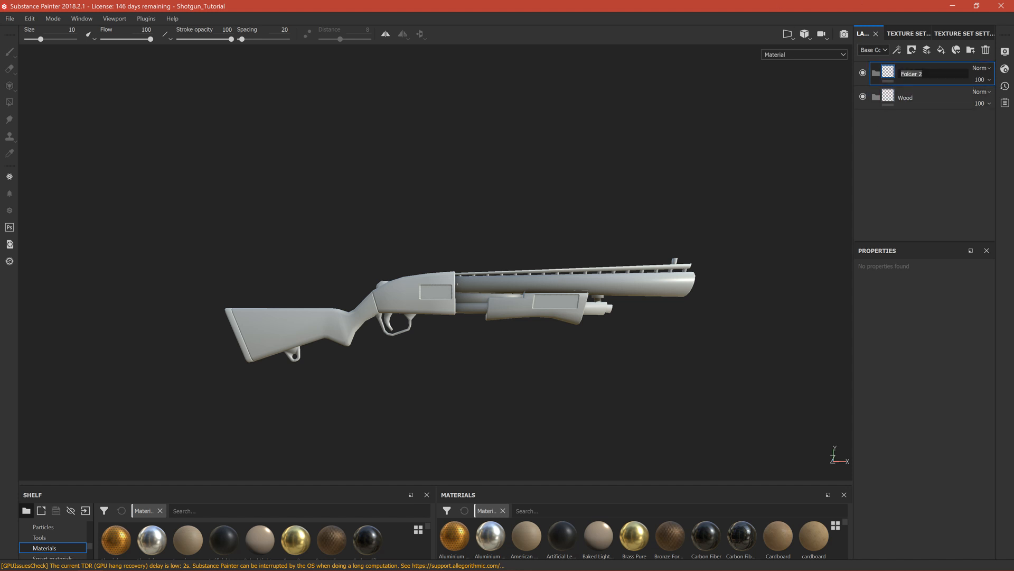
type("Metal")
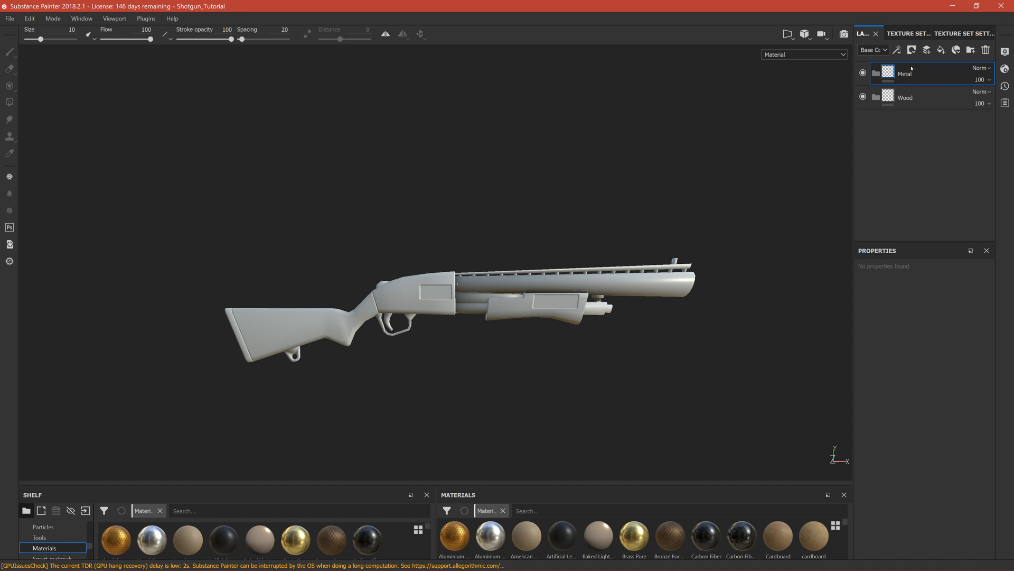
left_click(925, 97)
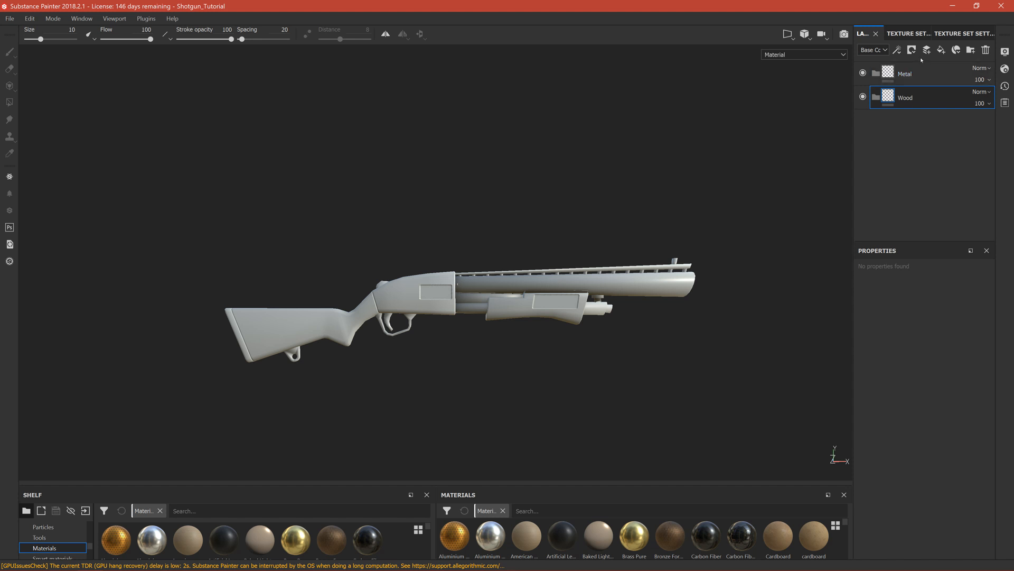
mouse_move(927, 49)
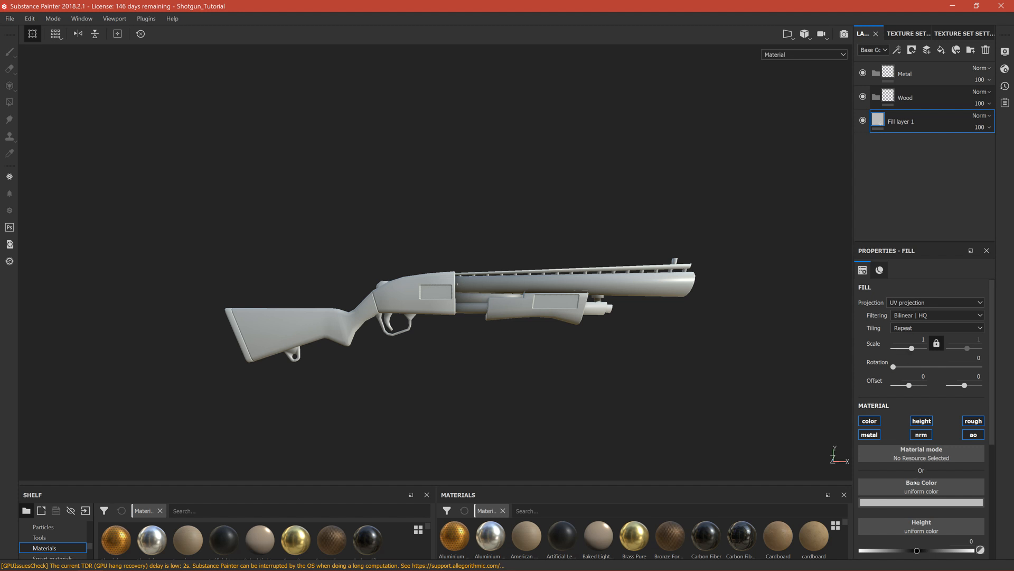
- Give the new fill layer a red base colour and select the Wood folder
left_click(922, 502)
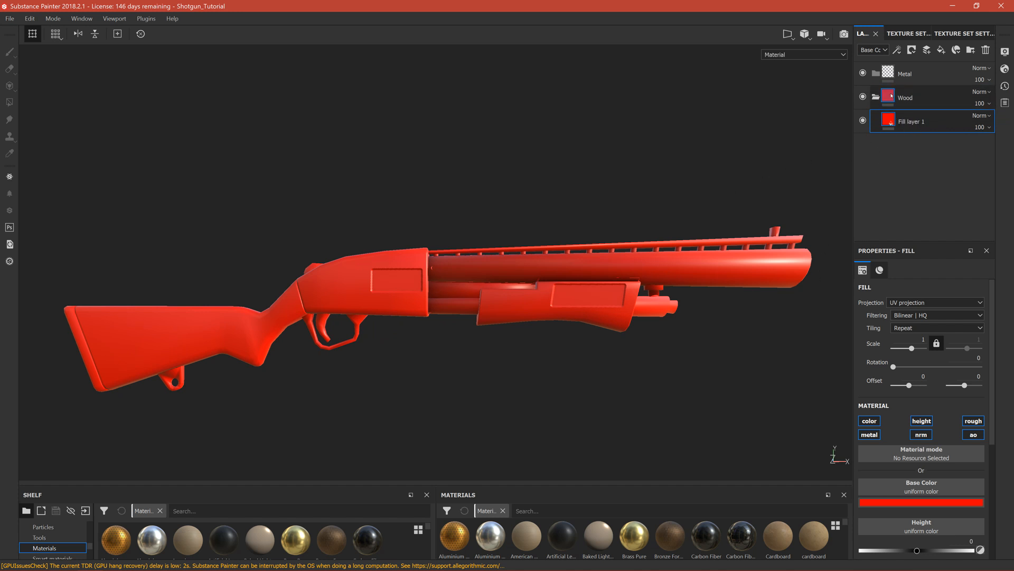
left_click(904, 97)
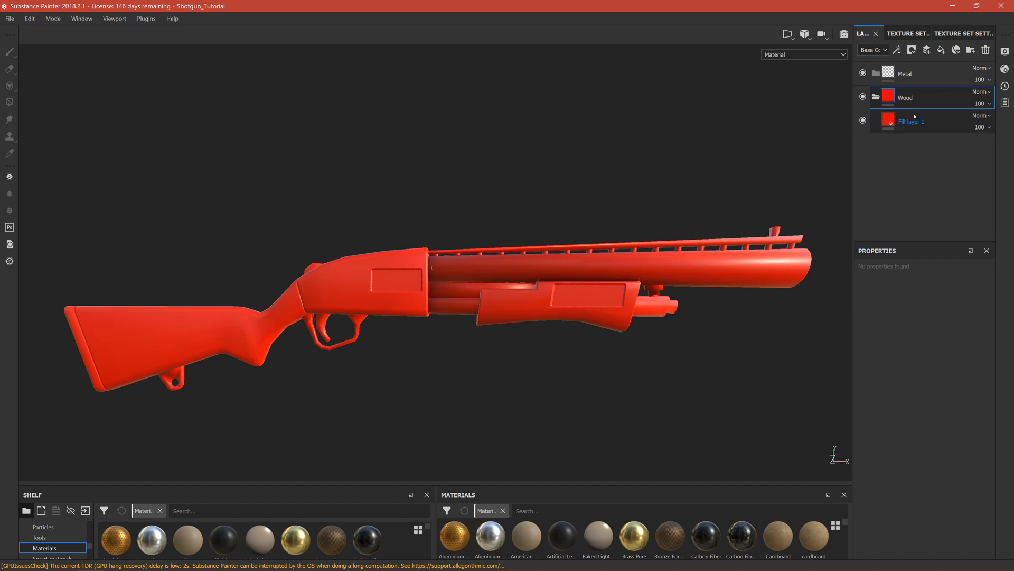
- Add a black mask to the Wood folder, hiding the red fill
right_click(904, 98)
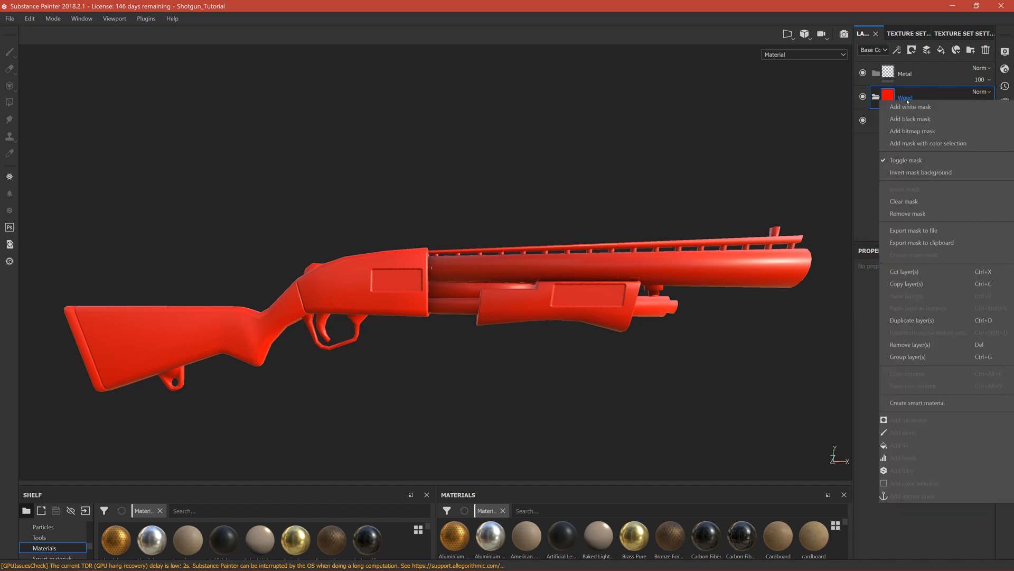
mouse_move(911, 118)
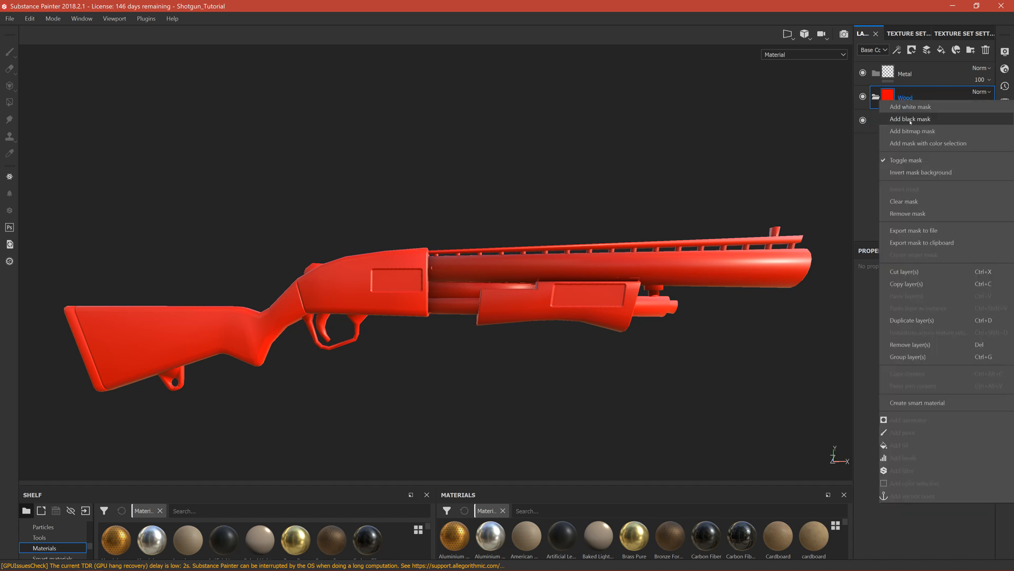
left_click(911, 119)
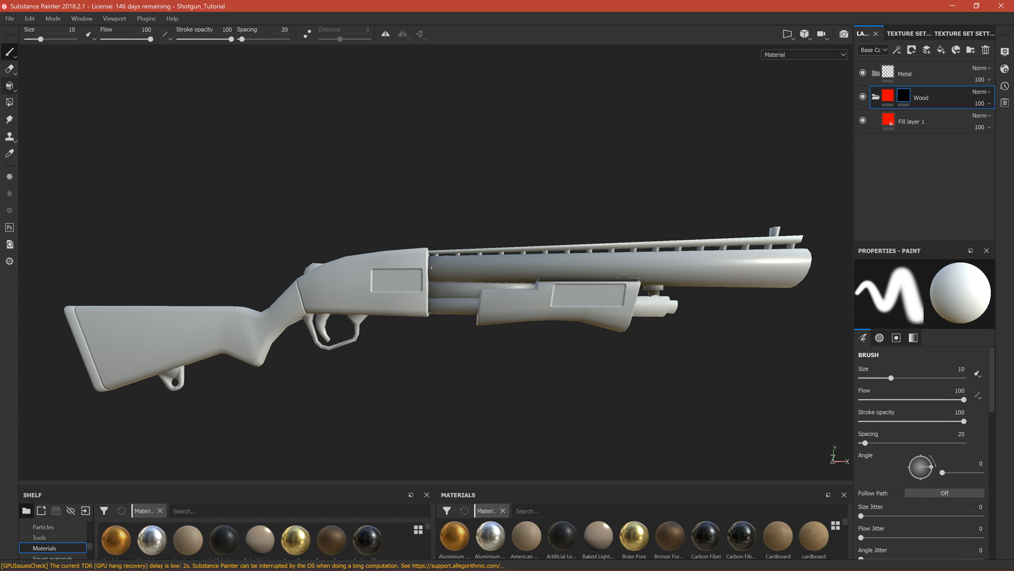
mouse_move(7, 103)
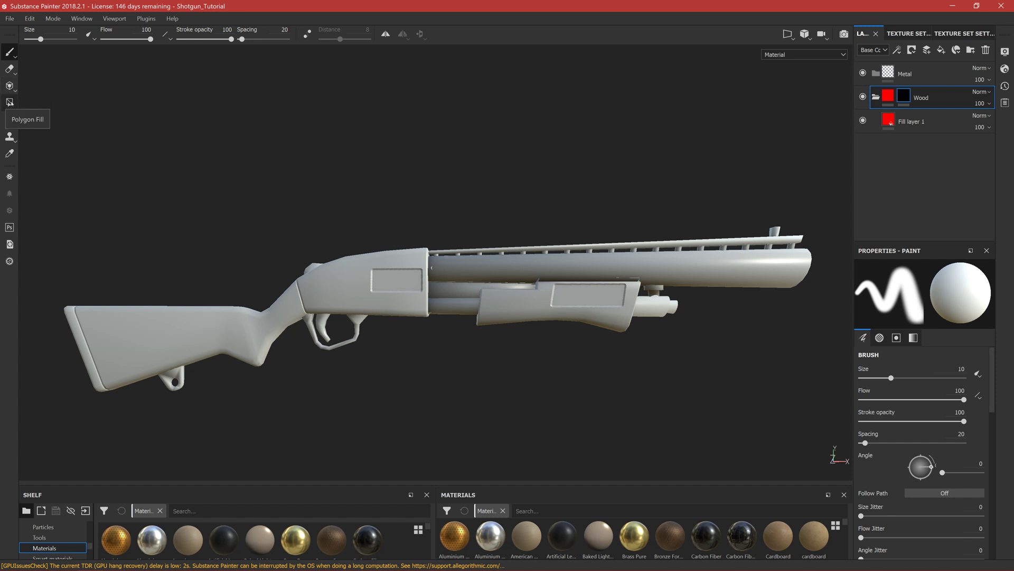
- Use Polygon Fill to paint the stock and grip white in the Wood mask, checking both sides
left_click(8, 104)
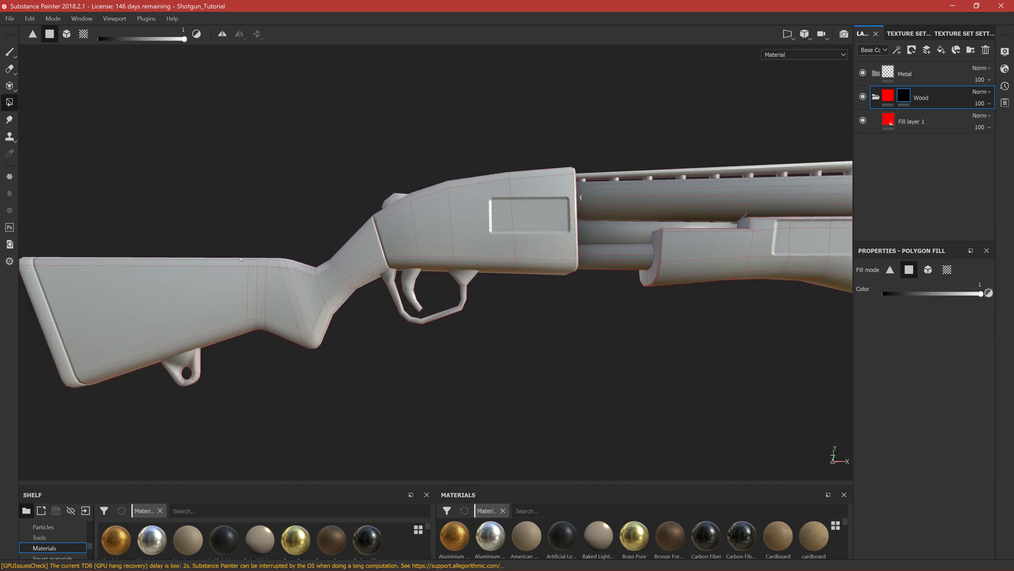
mouse_move(55, 47)
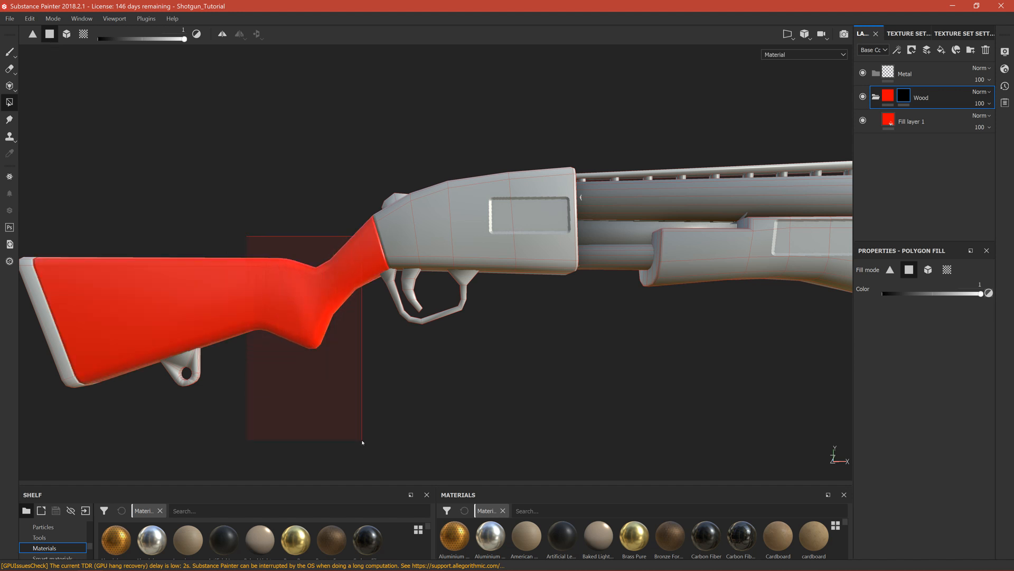
mouse_move(367, 429)
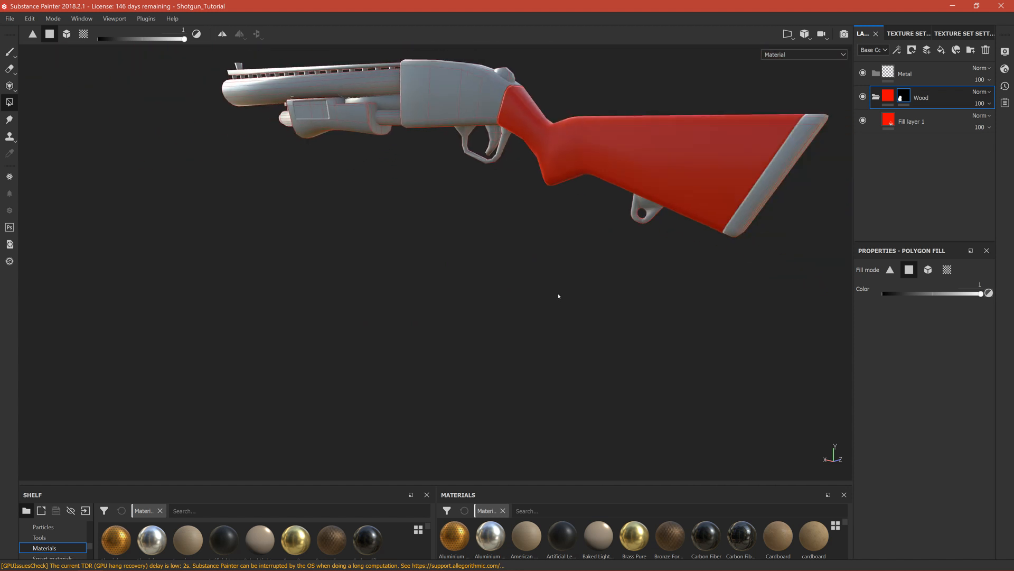
left_click_drag(558, 296, 484, 284)
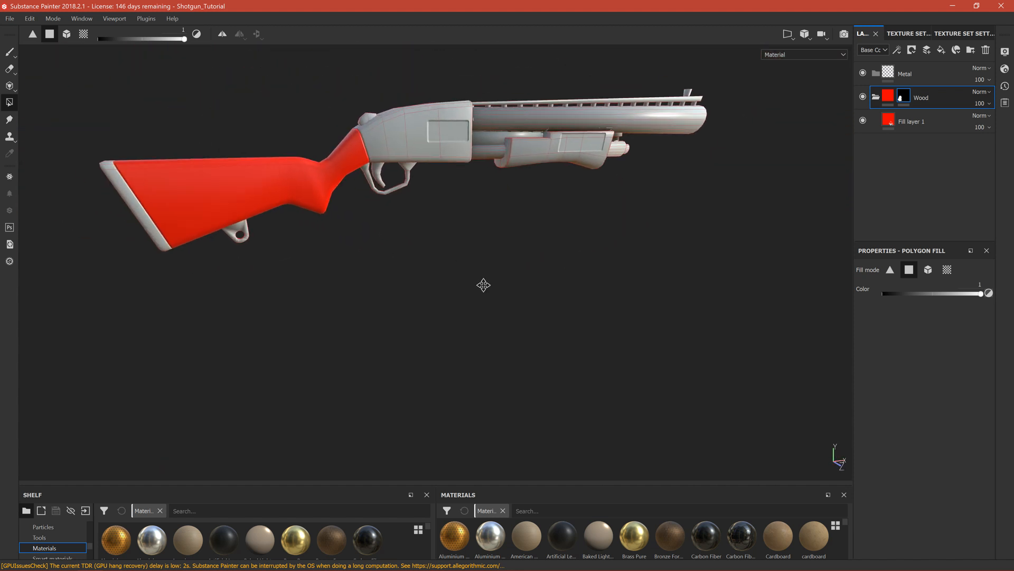
left_click_drag(482, 284, 437, 256)
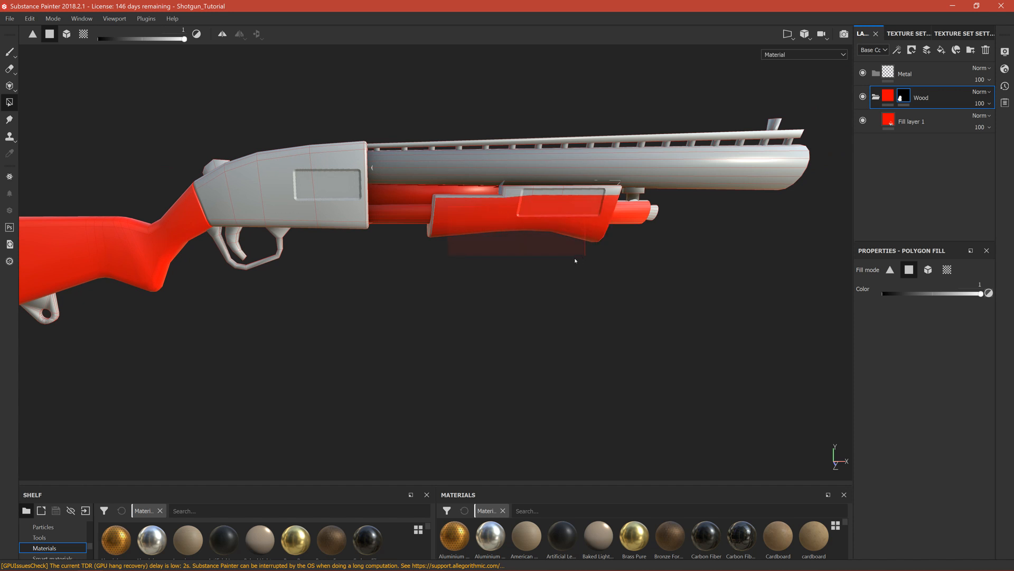
mouse_move(581, 257)
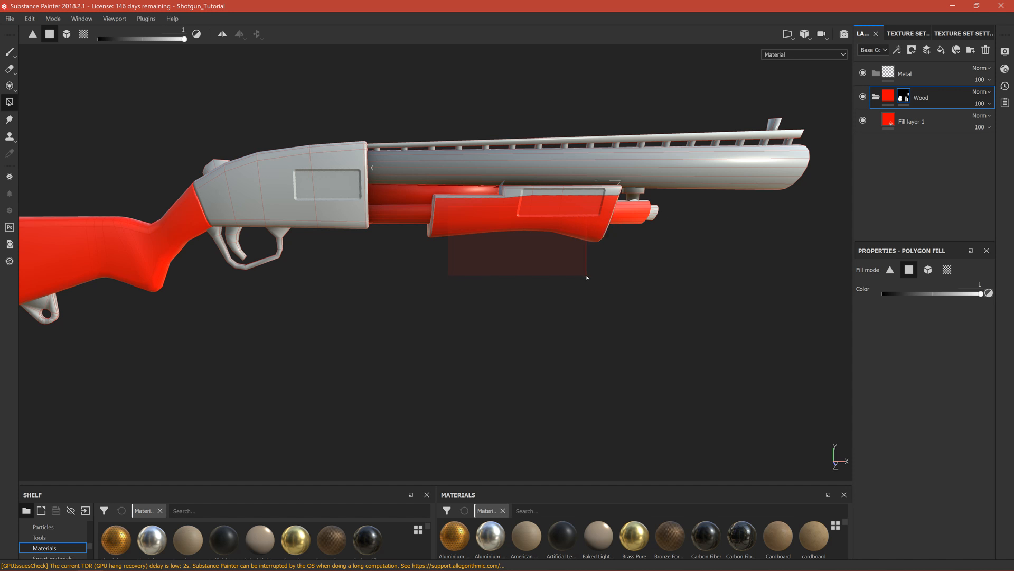
mouse_move(587, 266)
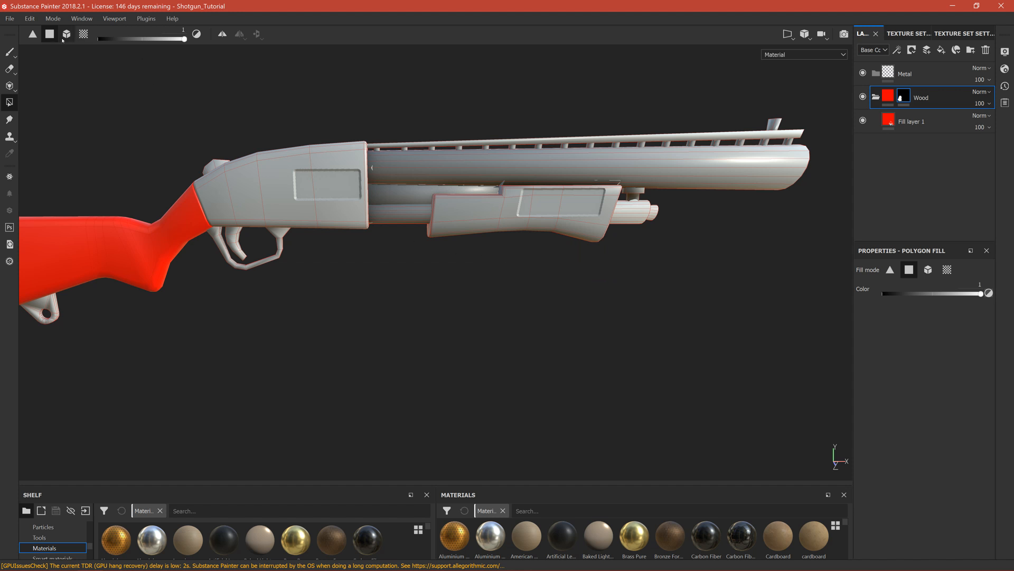
- Switch Polygon Fill to mesh mode and fill the forend grip into the Wood mask
left_click(928, 269)
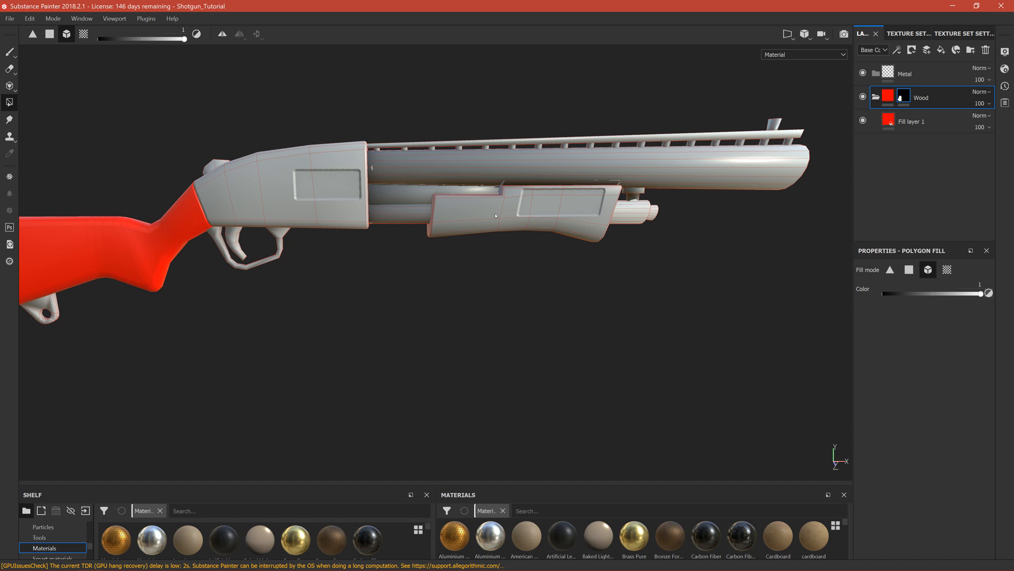
left_click_drag(495, 215, 476, 208)
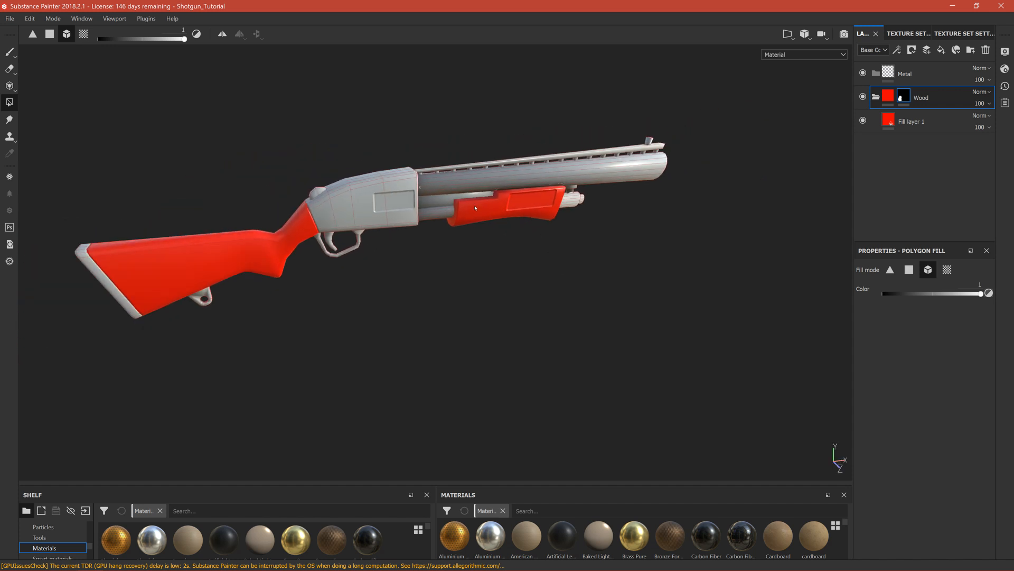
scroll("up", 3)
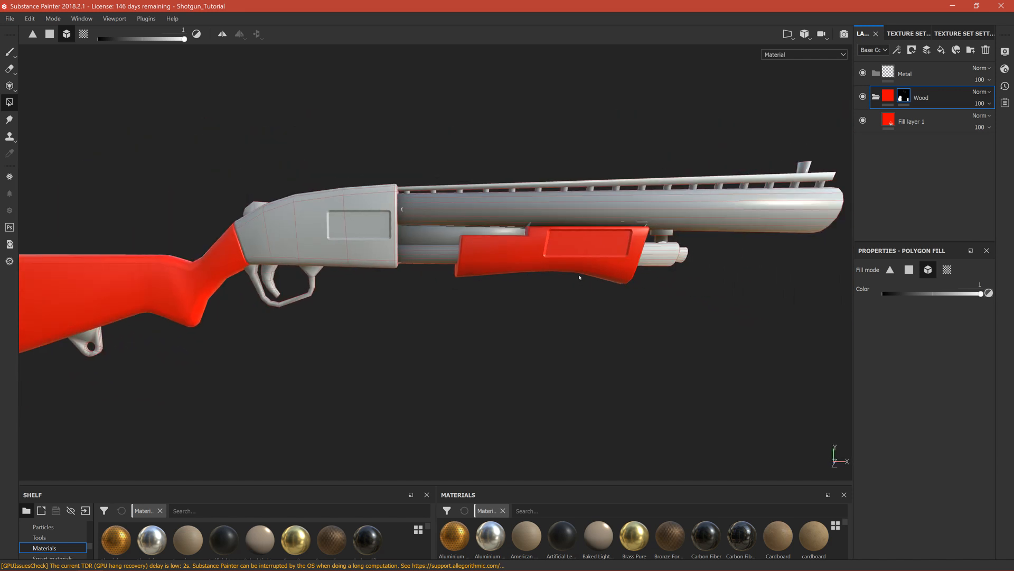
mouse_move(578, 305)
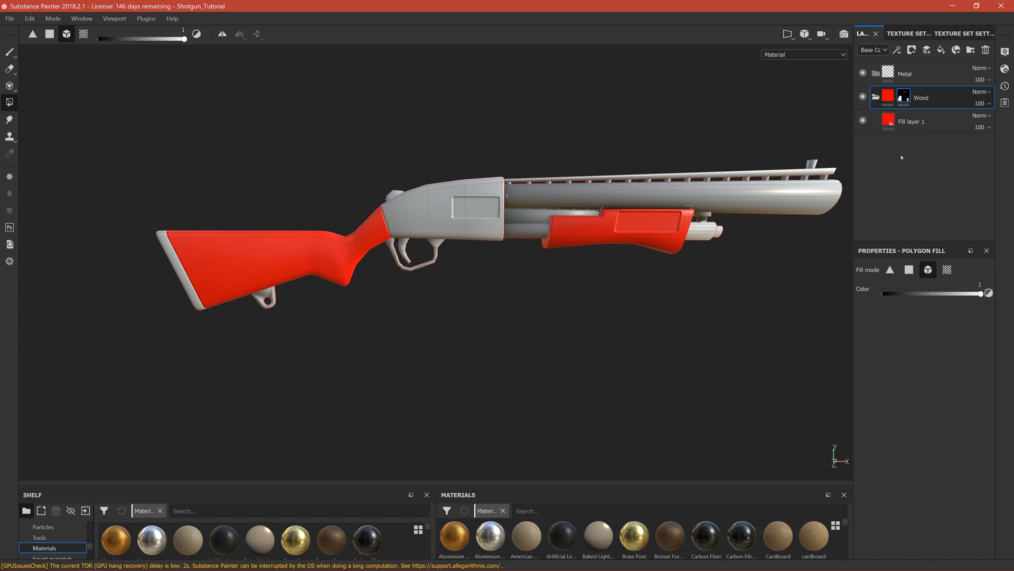
left_click(911, 120)
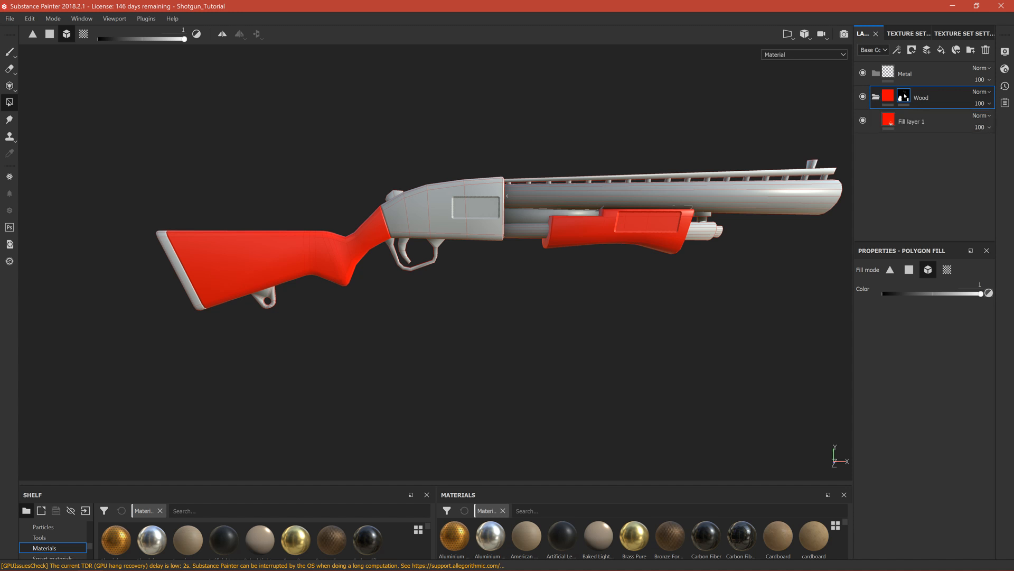
- Recolour the copied fill layer to a darker cyan and select the Wood folder's mask
left_click(911, 121)
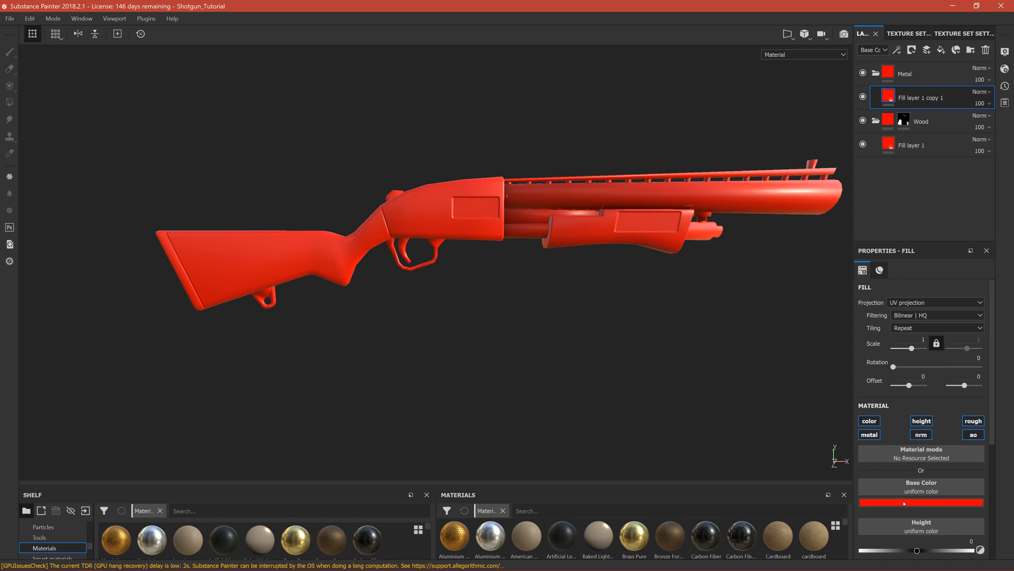
left_click(921, 503)
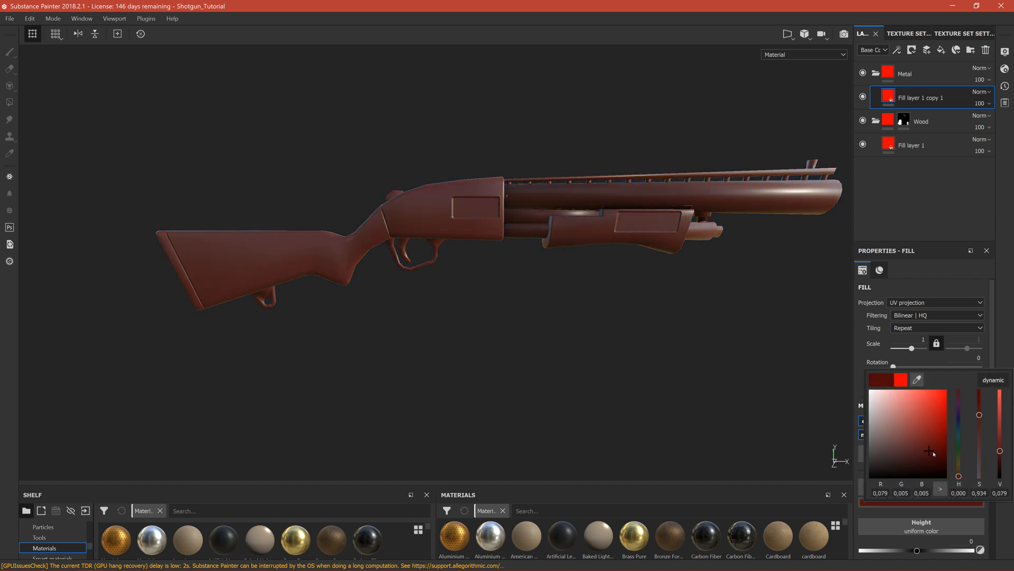
left_click(873, 429)
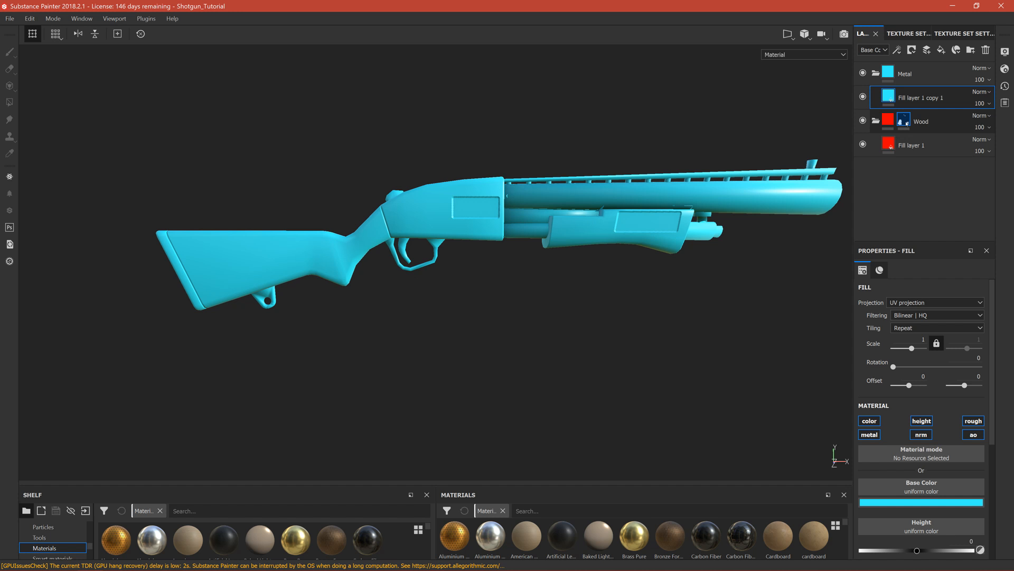
left_click(904, 120)
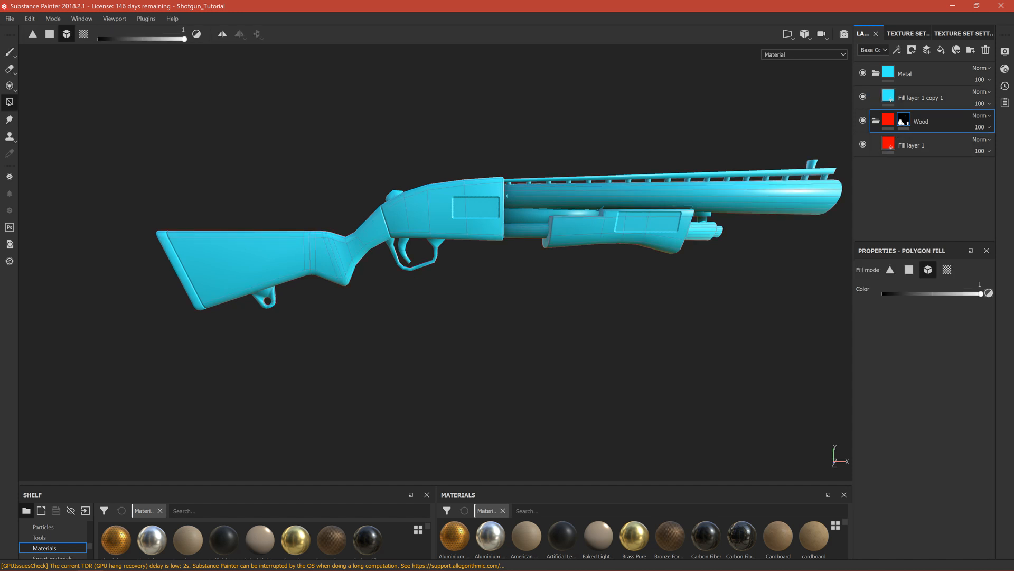
- Add a mask with a levels adjustment to the Metal folder so cyan stays on metal parts
right_click(904, 120)
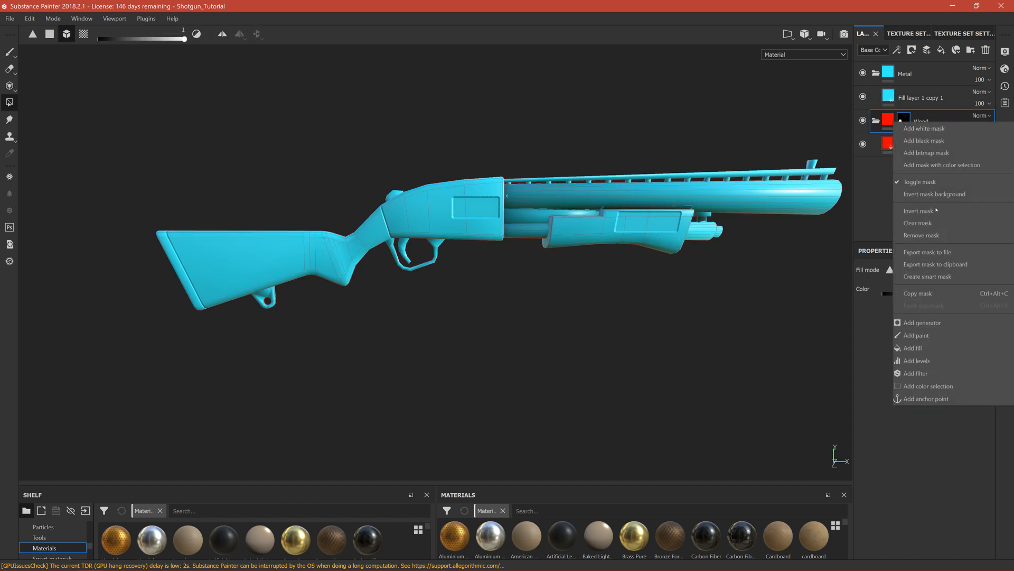
mouse_move(921, 294)
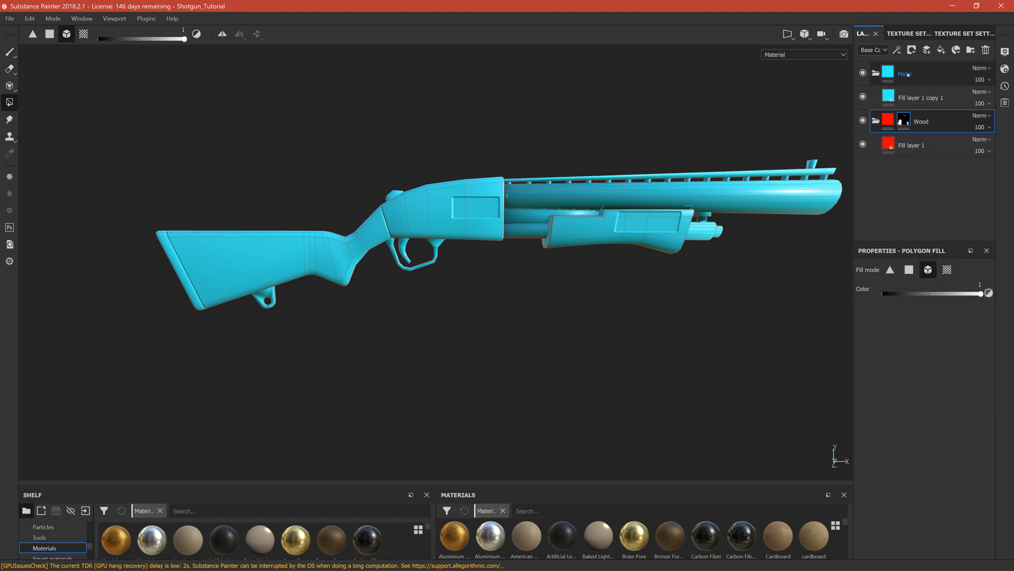
right_click(904, 74)
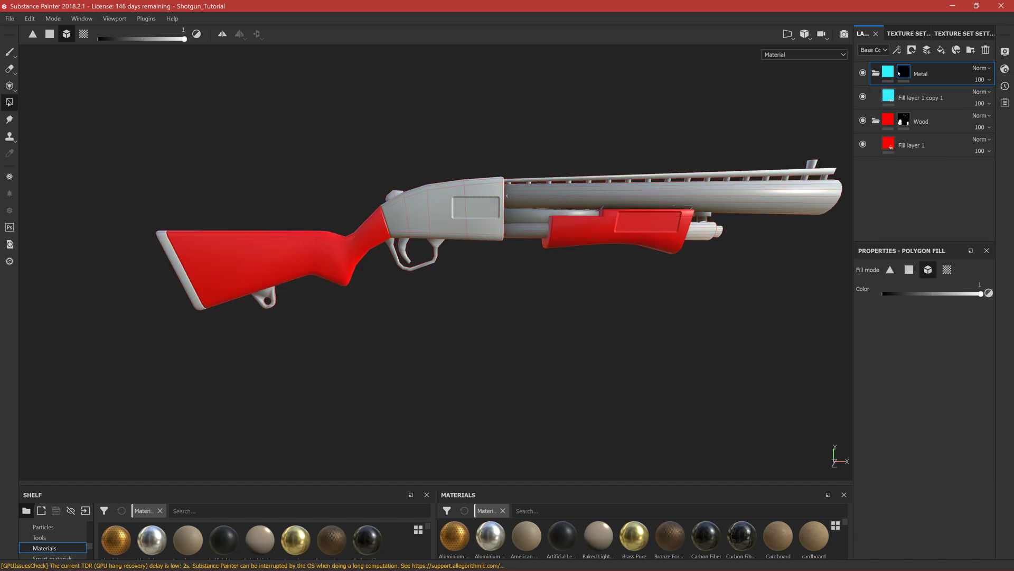
right_click(900, 73)
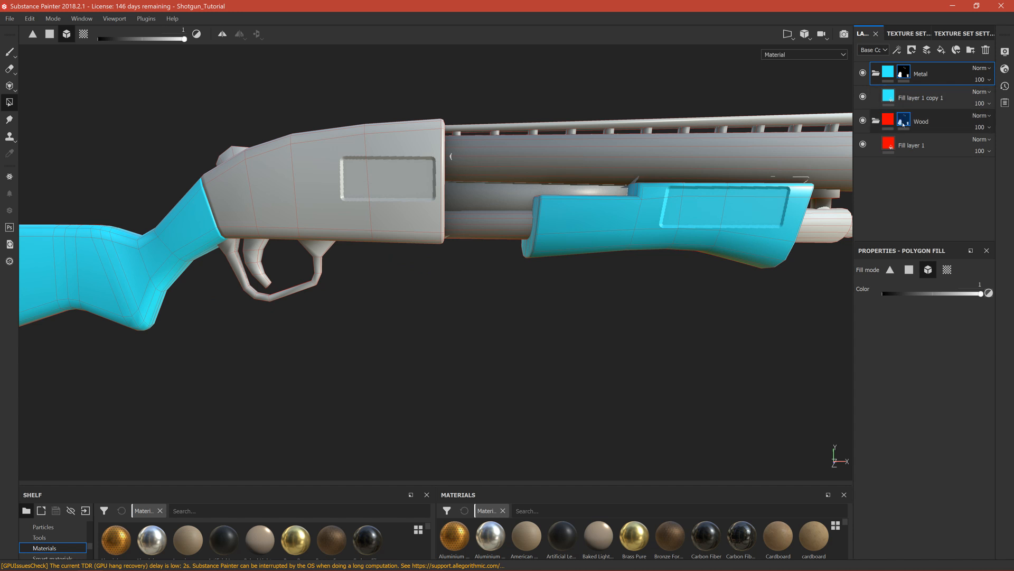
right_click(901, 73)
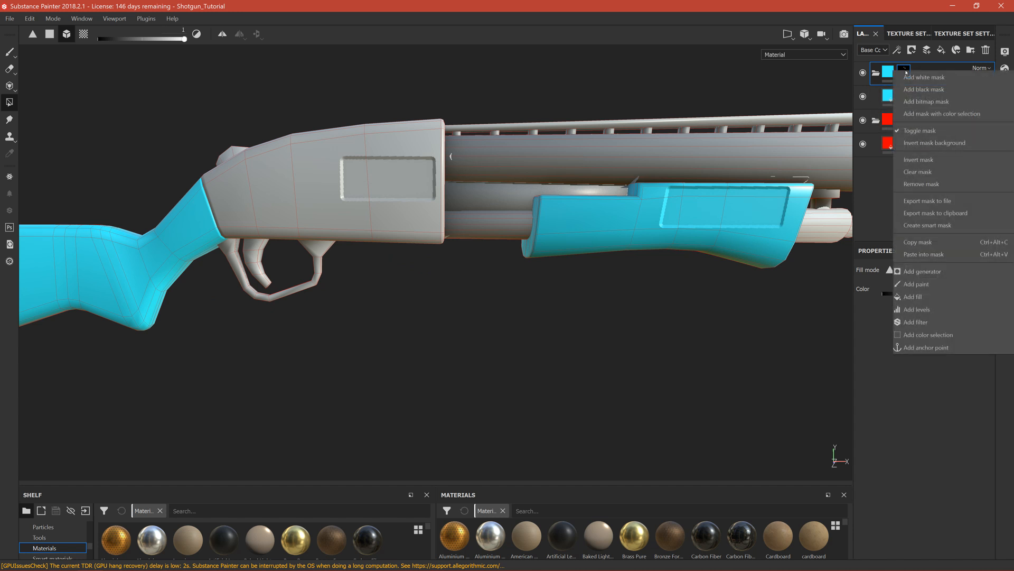
left_click(917, 309)
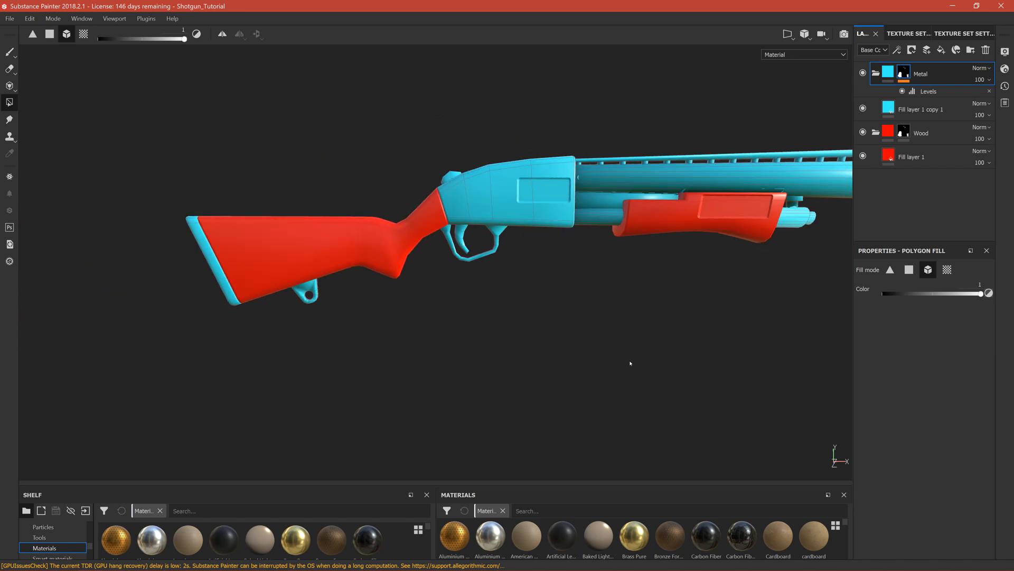
left_click_drag(629, 362, 488, 304)
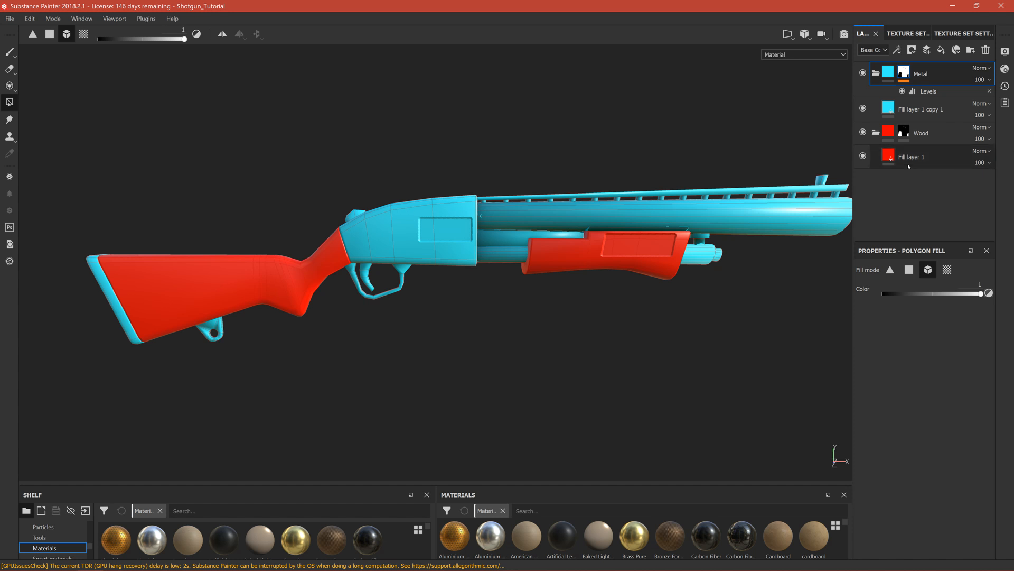
- Change Fill layer 1's base colour from red to brown for the stock and grip
left_click(912, 157)
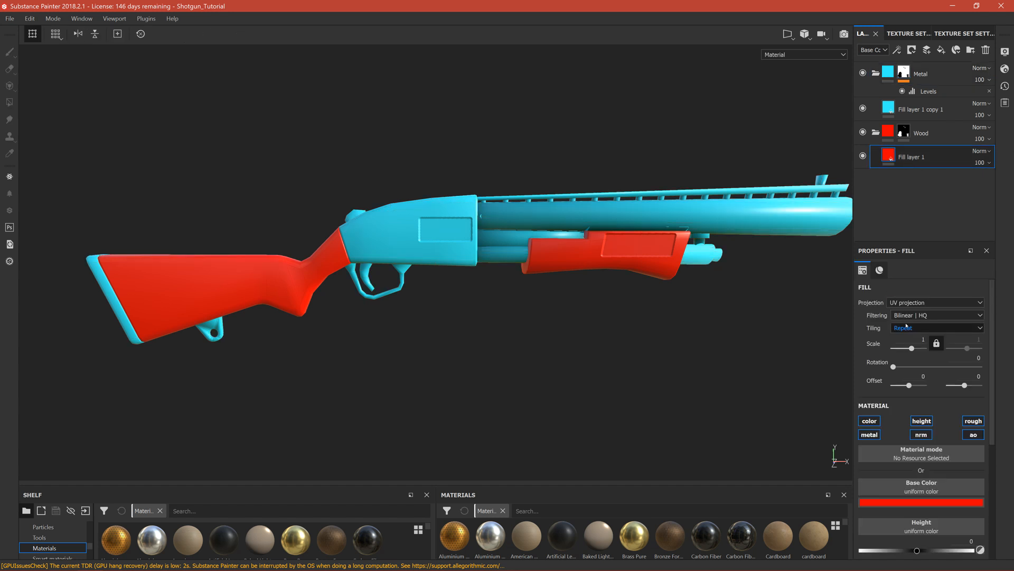
scroll("down", 3)
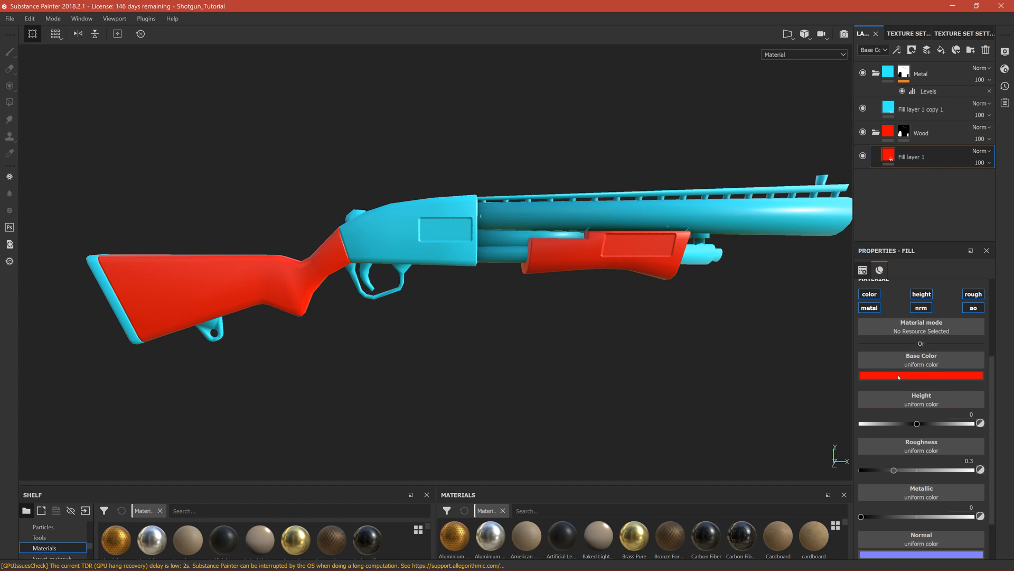
left_click(921, 376)
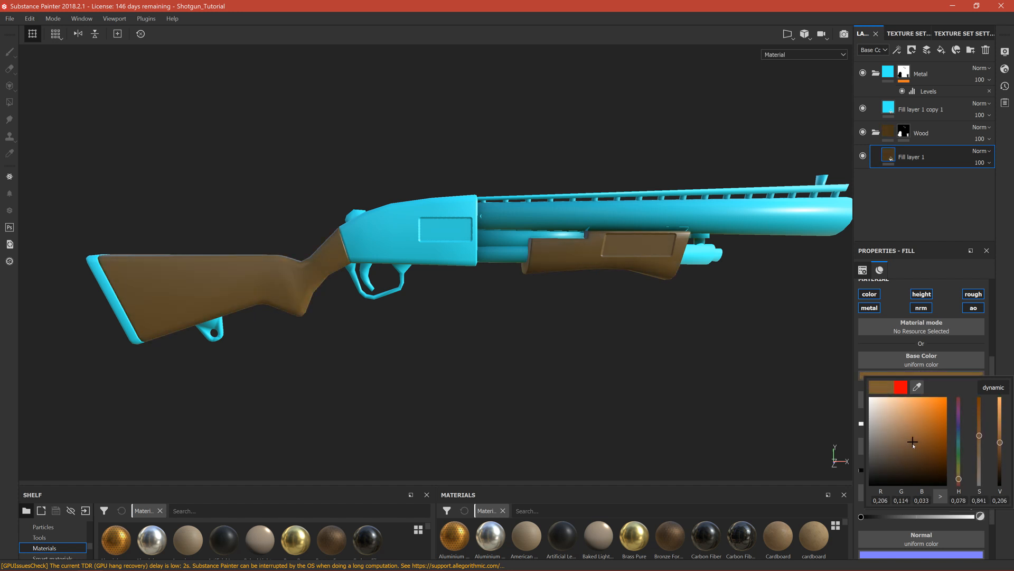
left_click(912, 454)
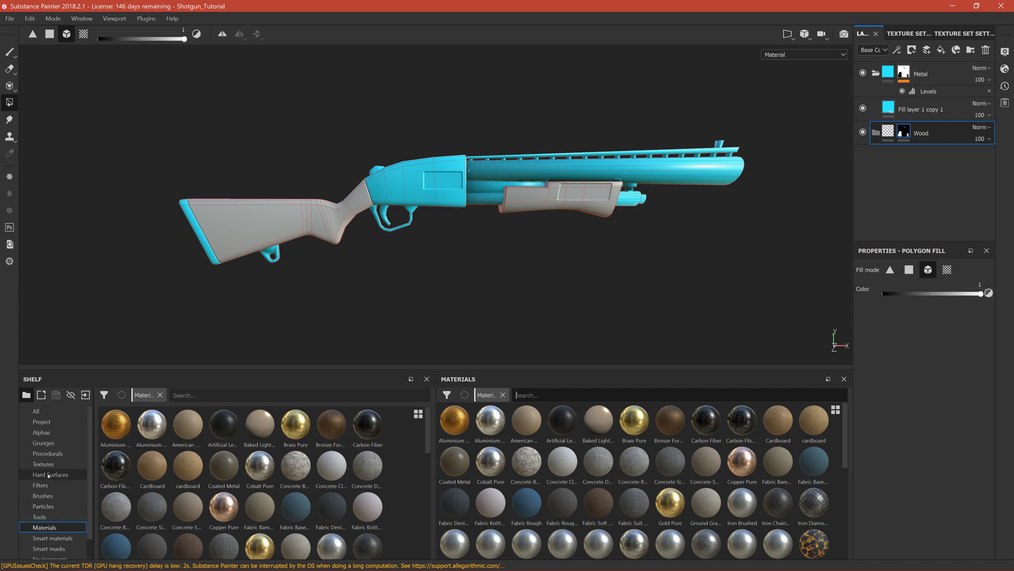
- Search the Materials shelf for 'wood' and choose Wood Walnut
scroll("down", 3)
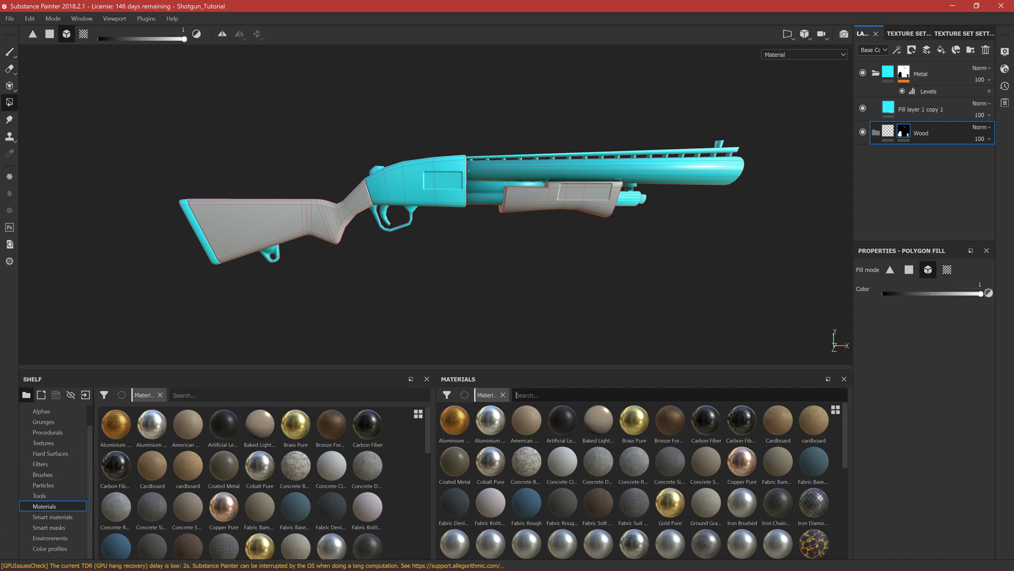
type("wood")
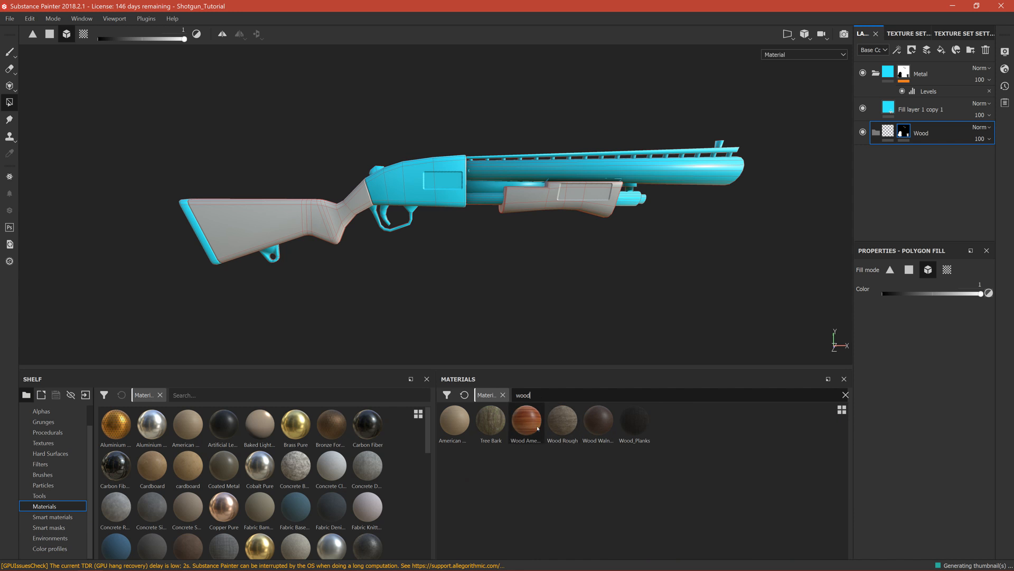
mouse_move(608, 426)
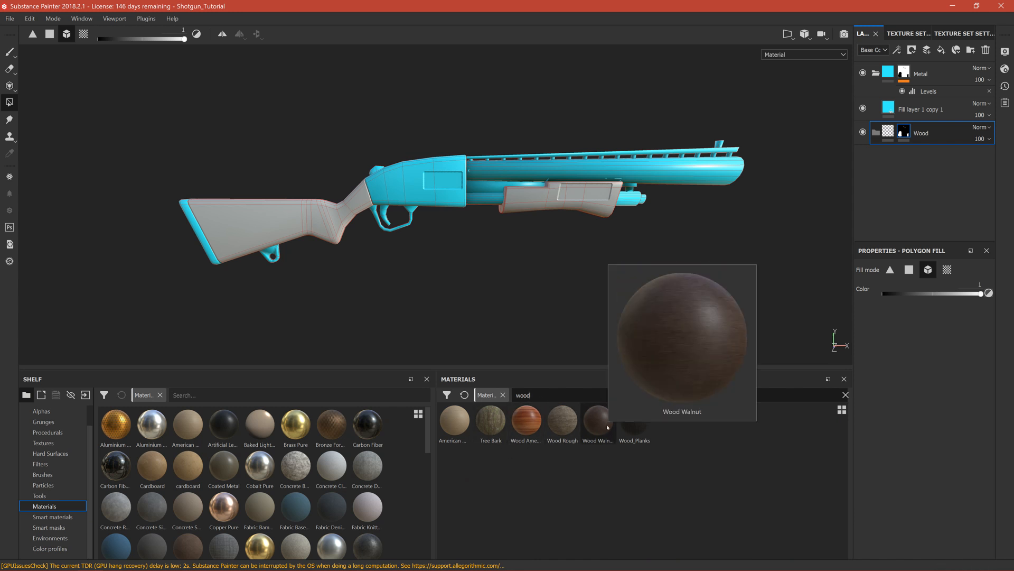
mouse_move(454, 419)
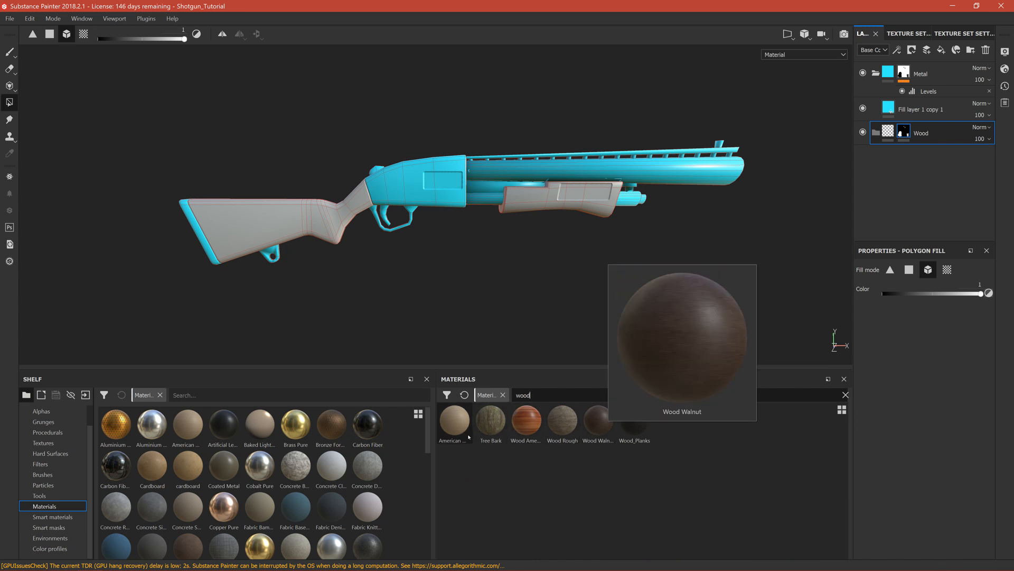
left_click(598, 421)
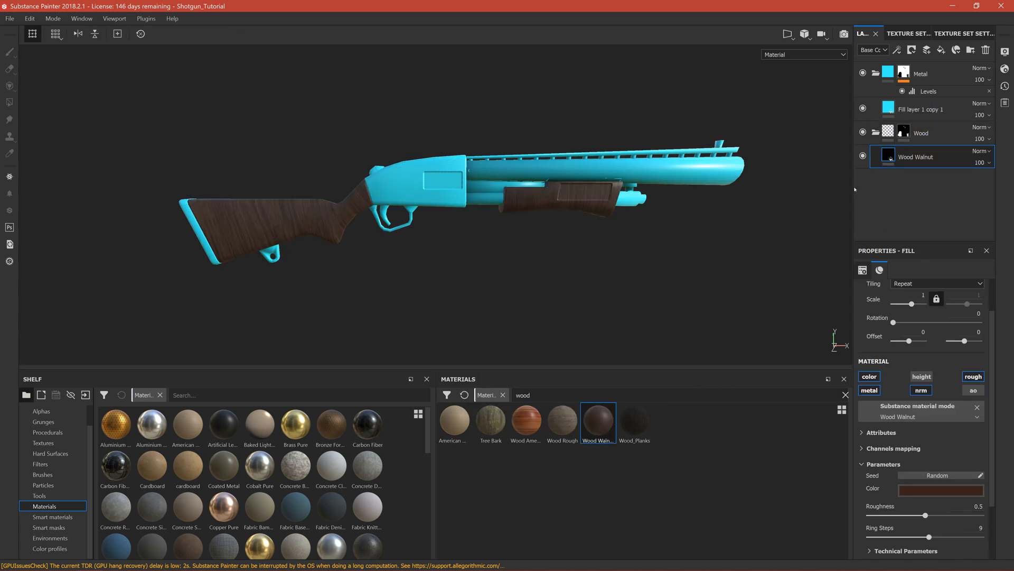
mouse_move(634, 420)
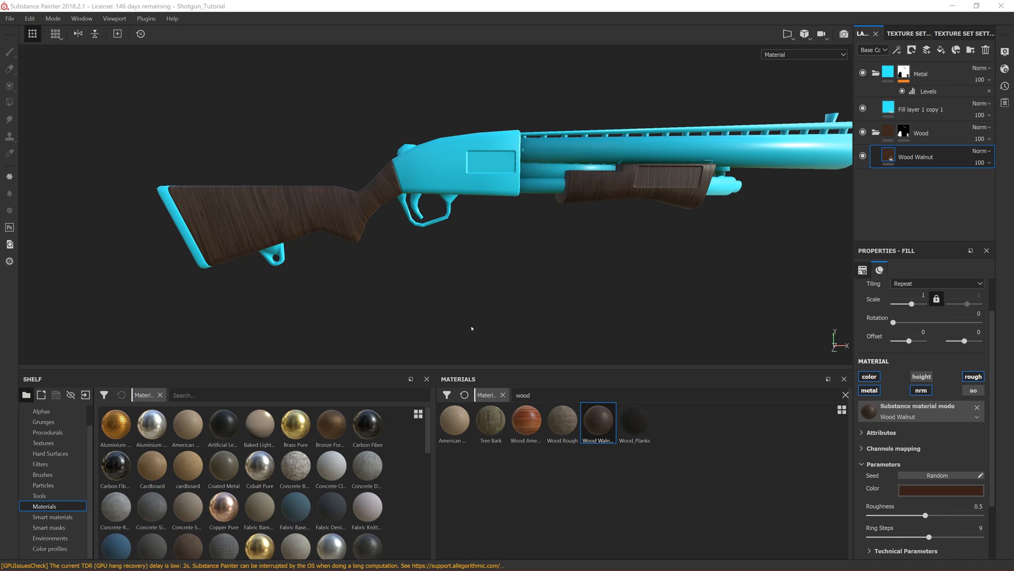
mouse_move(530, 53)
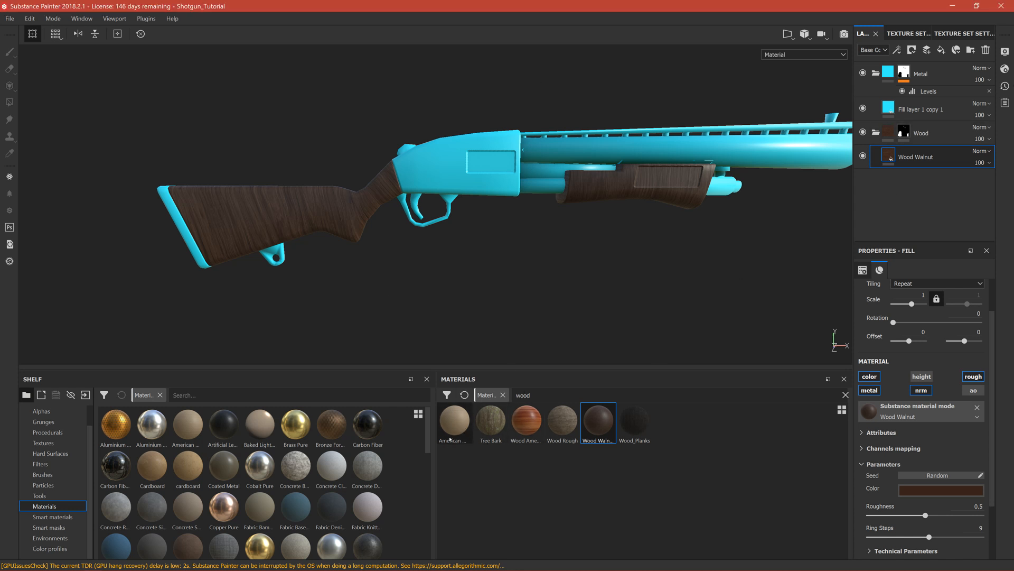
mouse_move(454, 423)
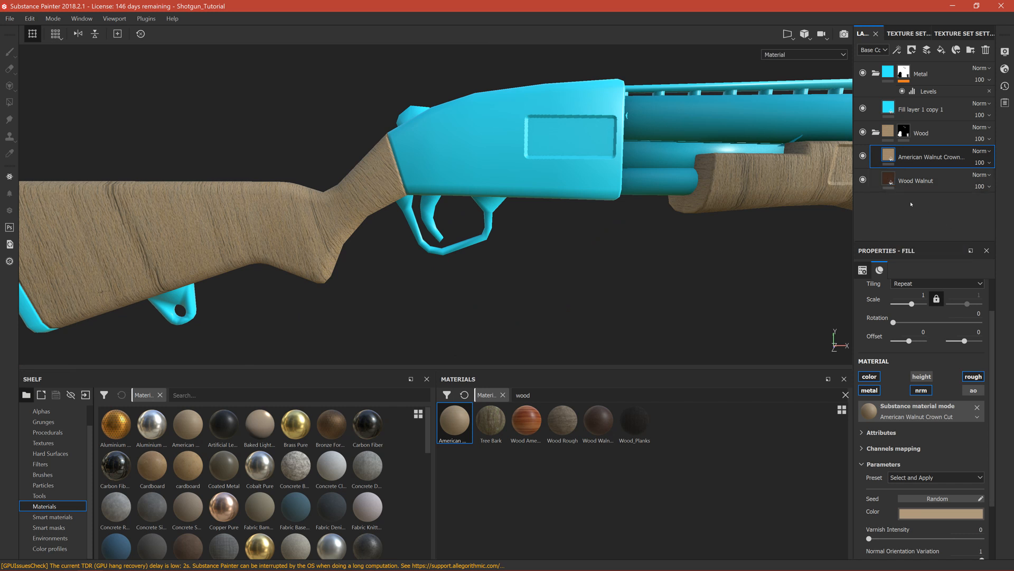
- Remove the trial American Walnut Crown Cut layer so the stock shows Wood Walnut again
double_click(931, 157)
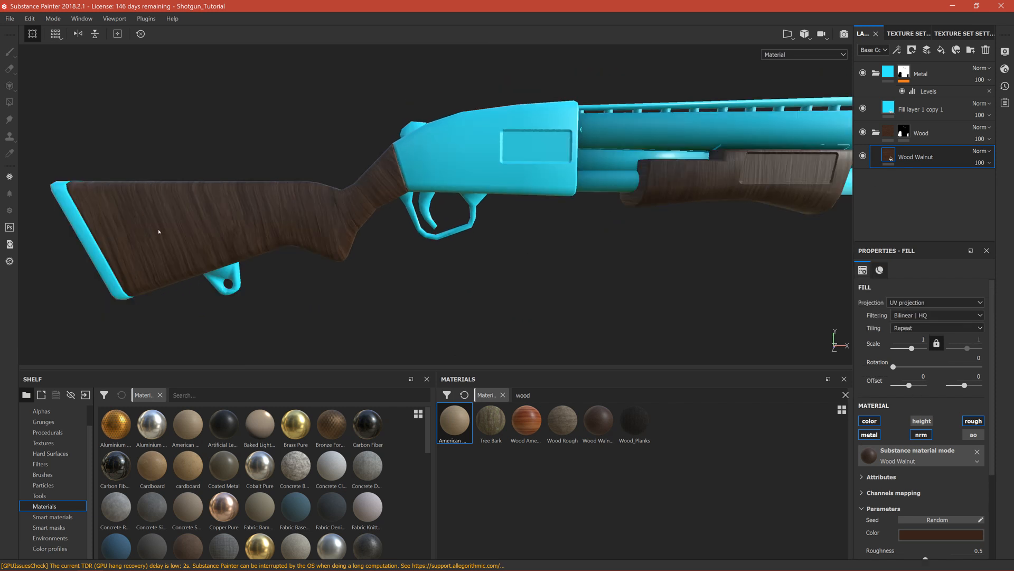
mouse_move(112, 226)
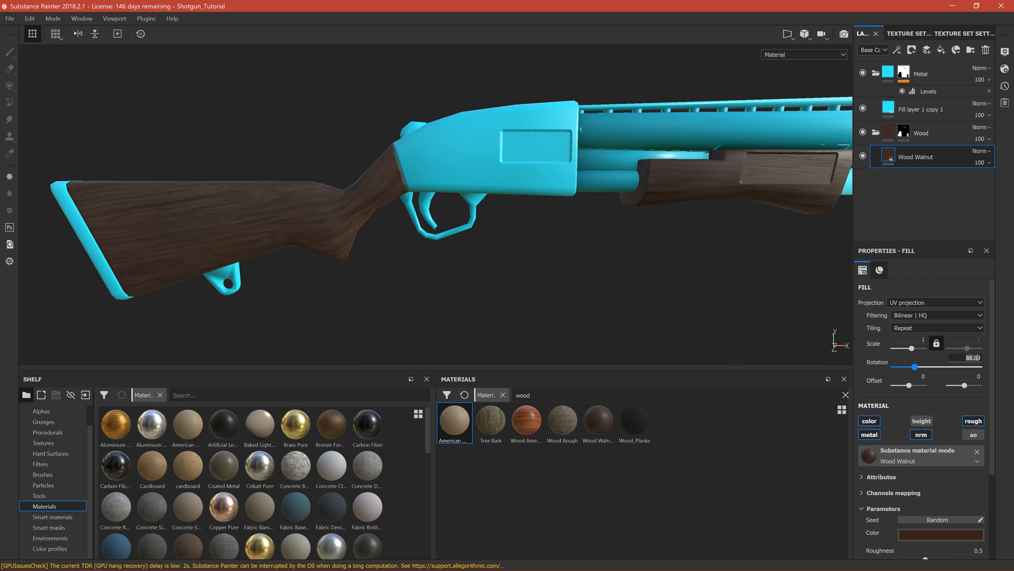
- Set the Wood Walnut fill rotation to 90 degrees so the grain runs along the stock
left_click_drag(932, 366, 987, 367)
type("90")
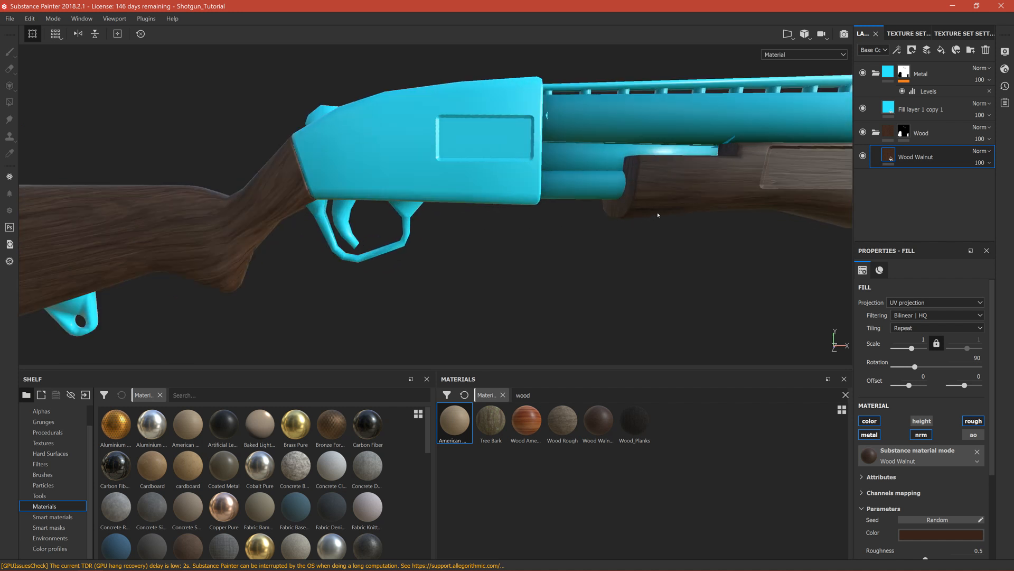
scroll("down", 3)
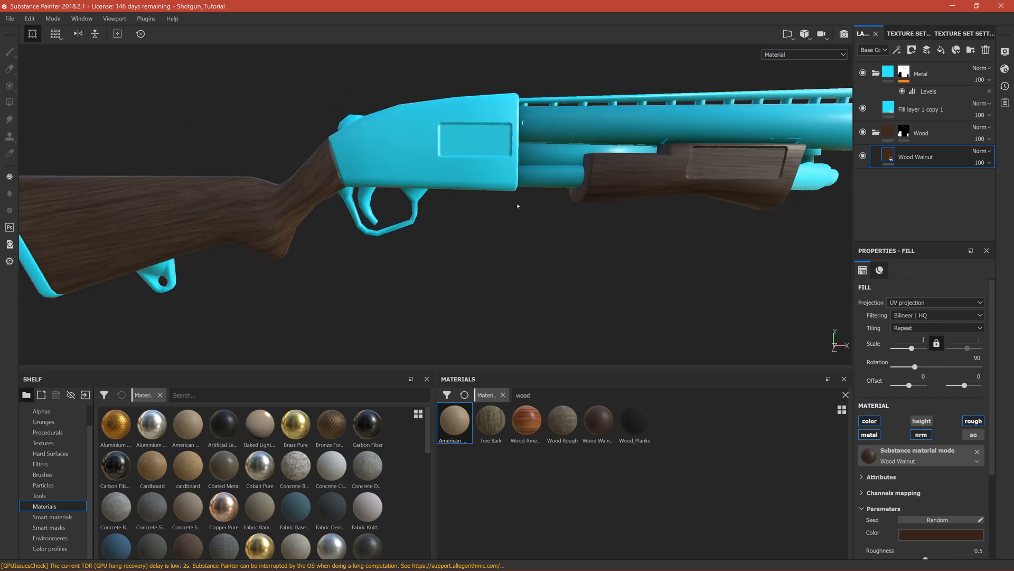
- Zoom out to check the walnut grain across the whole shotgun
left_click_drag(518, 206, 414, 285)
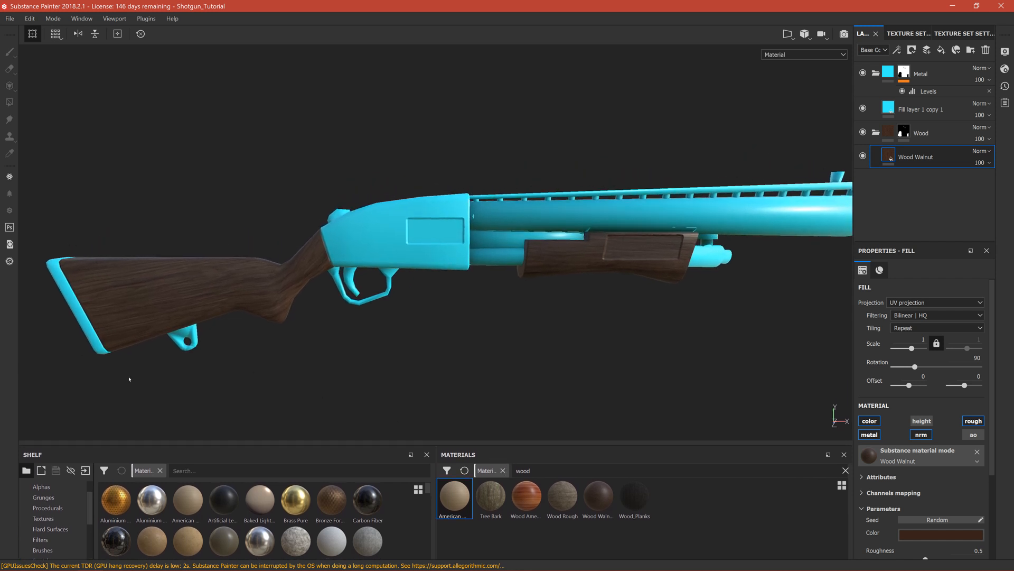
mouse_move(103, 323)
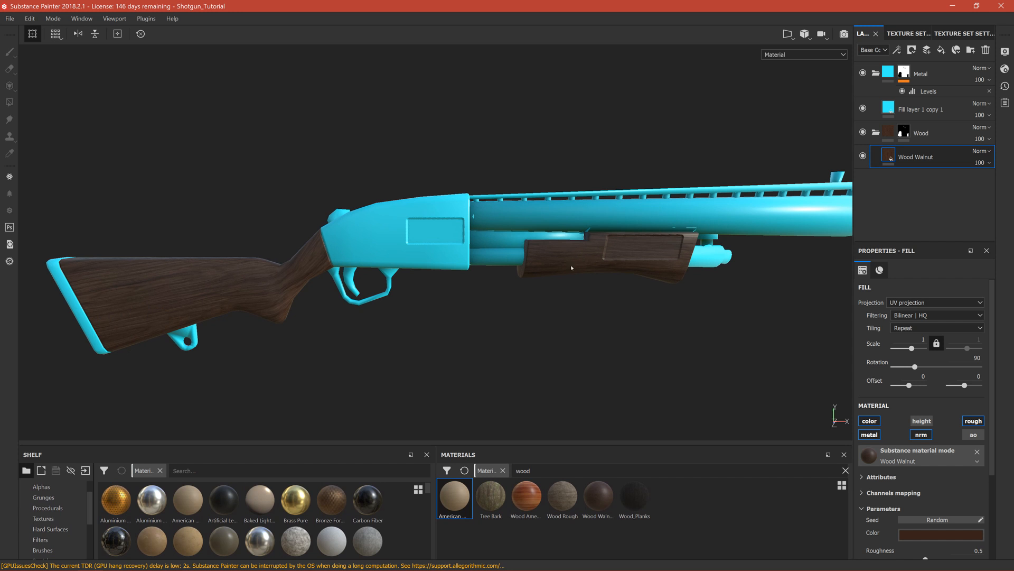
mouse_move(614, 256)
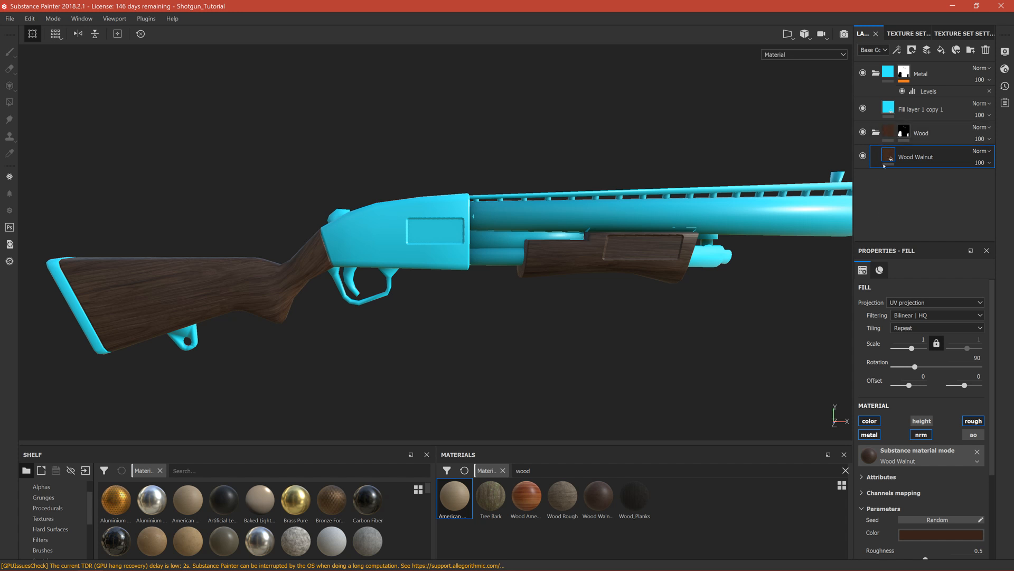
mouse_move(668, 239)
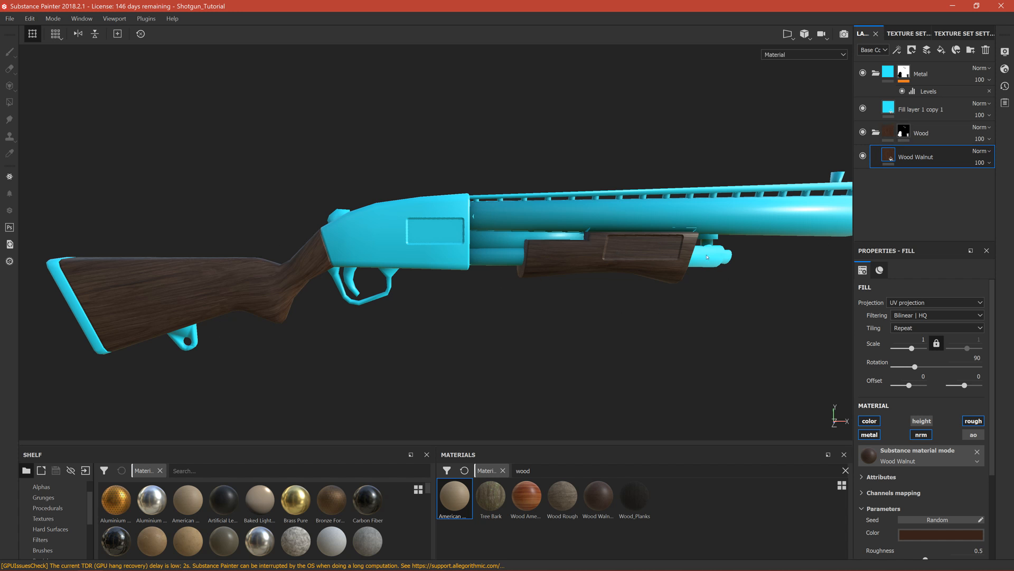
mouse_move(546, 276)
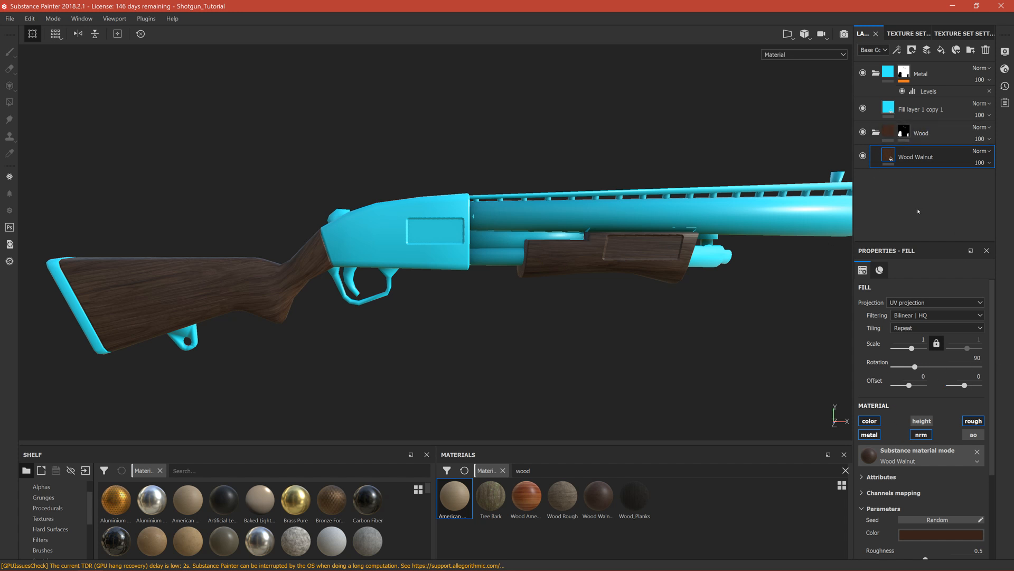
mouse_move(651, 285)
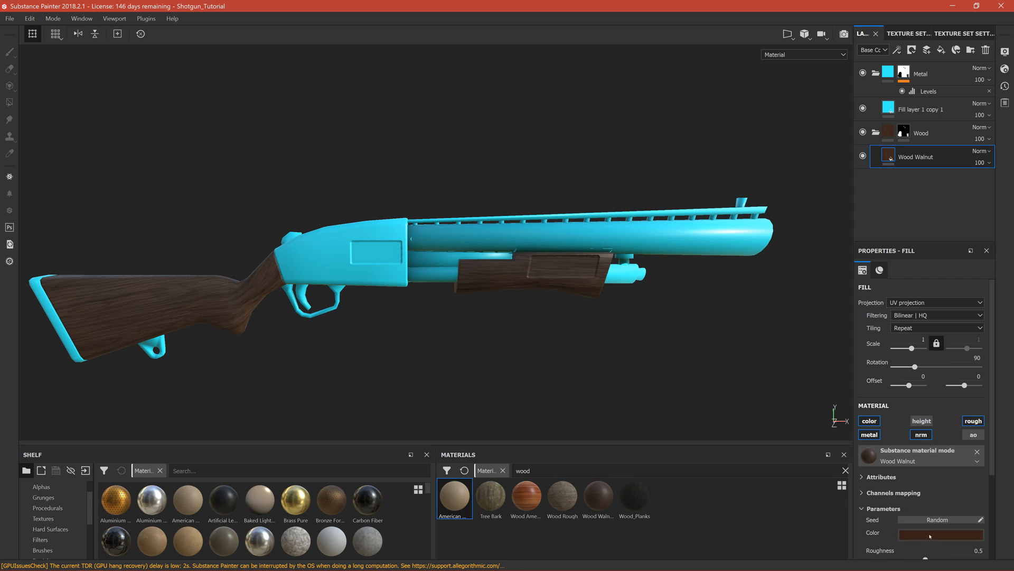
- Inspect the fore-end grain, then pull back and reach the wood's Parameters section
left_click(936, 533)
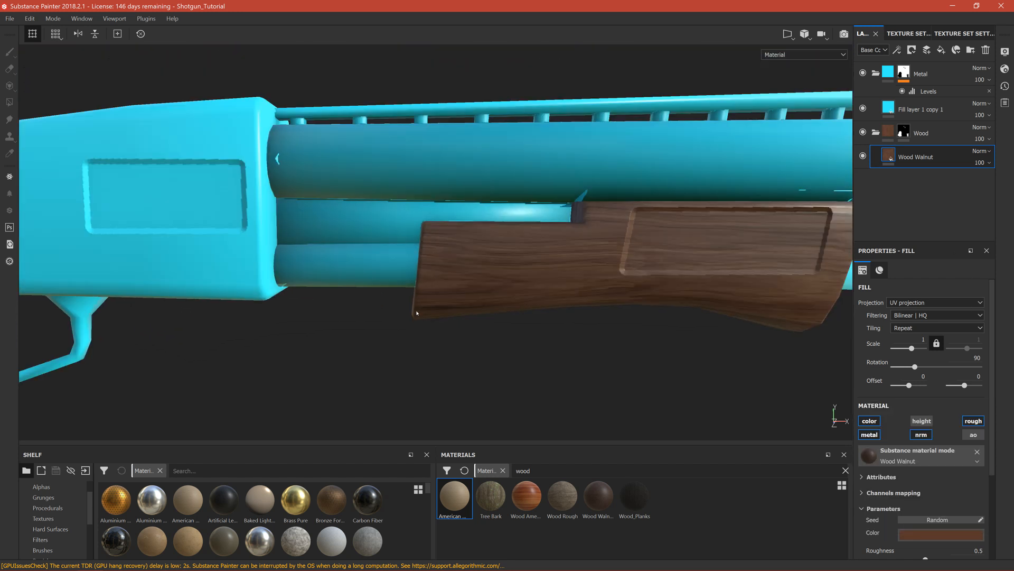
left_click_drag(416, 313, 370, 292)
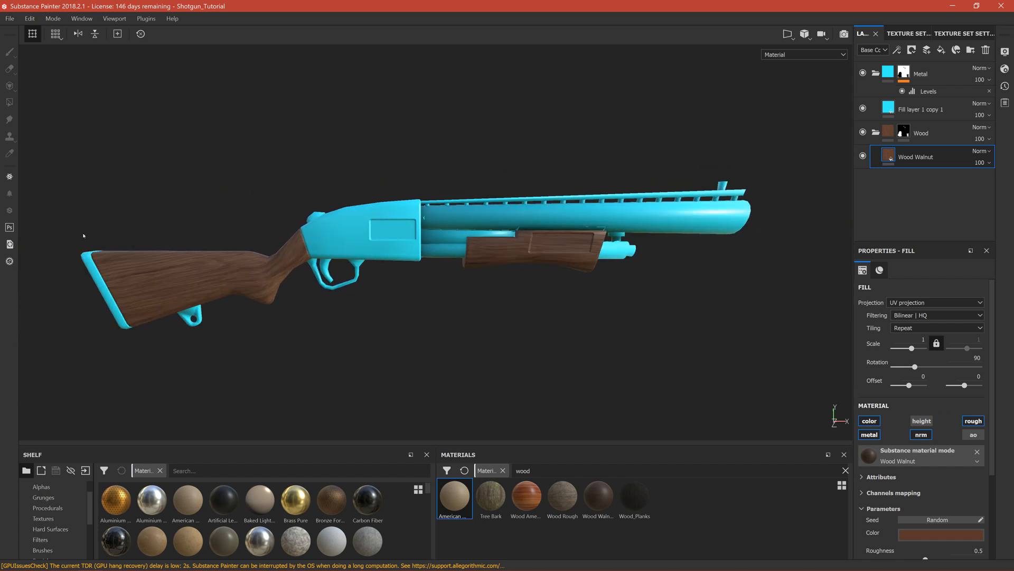
mouse_move(274, 298)
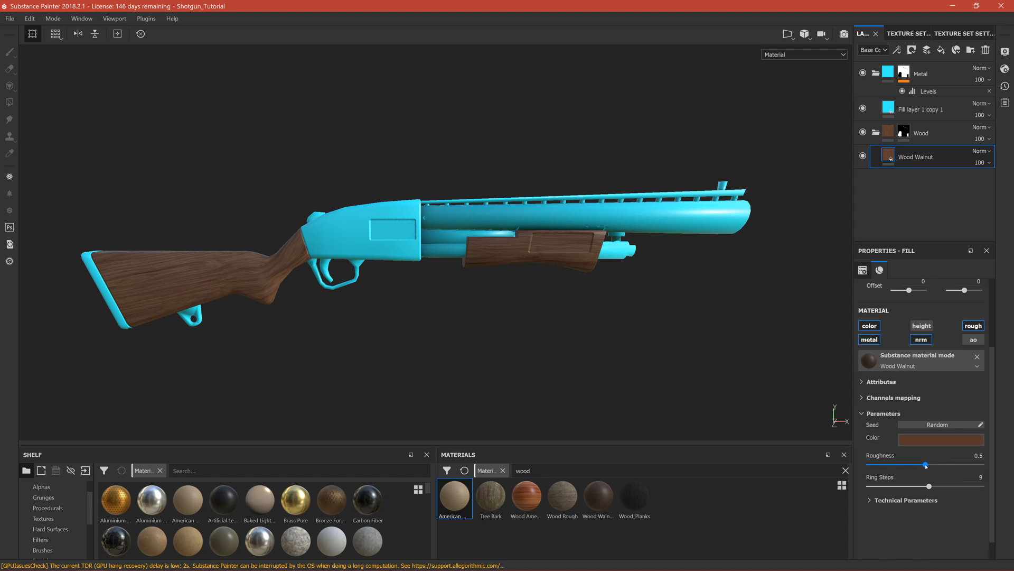
- Keep Wood Walnut roughness at 0.5 and raise Ring Steps from 9 to 16, checking the grain up close
left_click_drag(925, 465, 981, 465)
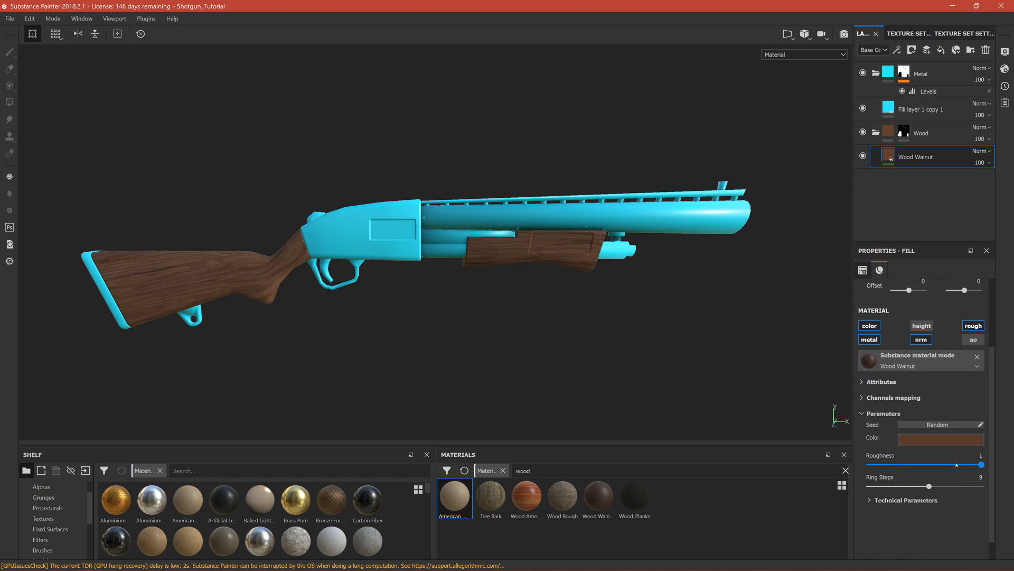
left_click_drag(980, 465, 870, 465)
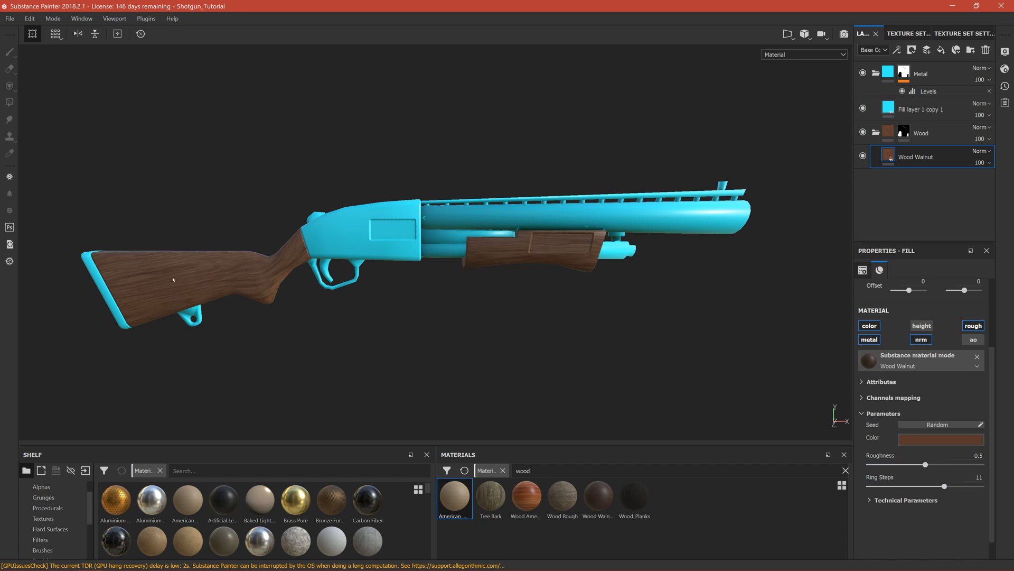
left_click_drag(927, 486, 948, 486)
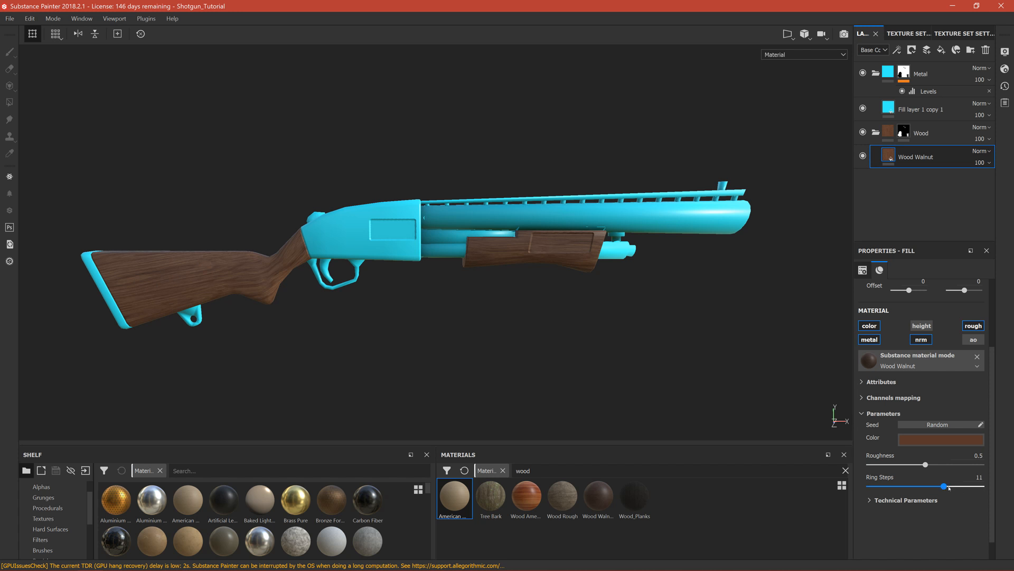
left_click_drag(949, 486, 984, 486)
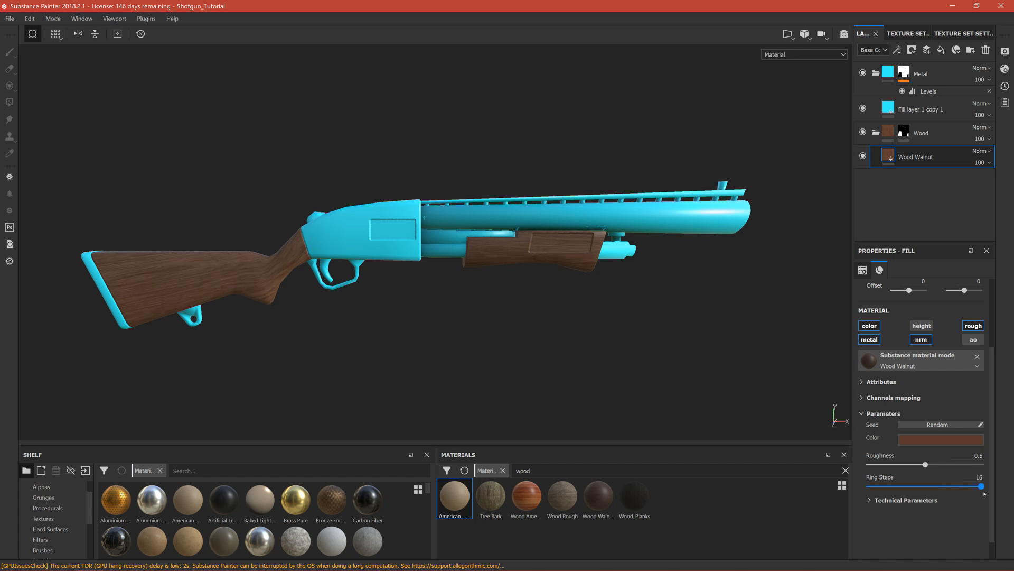
mouse_move(989, 495)
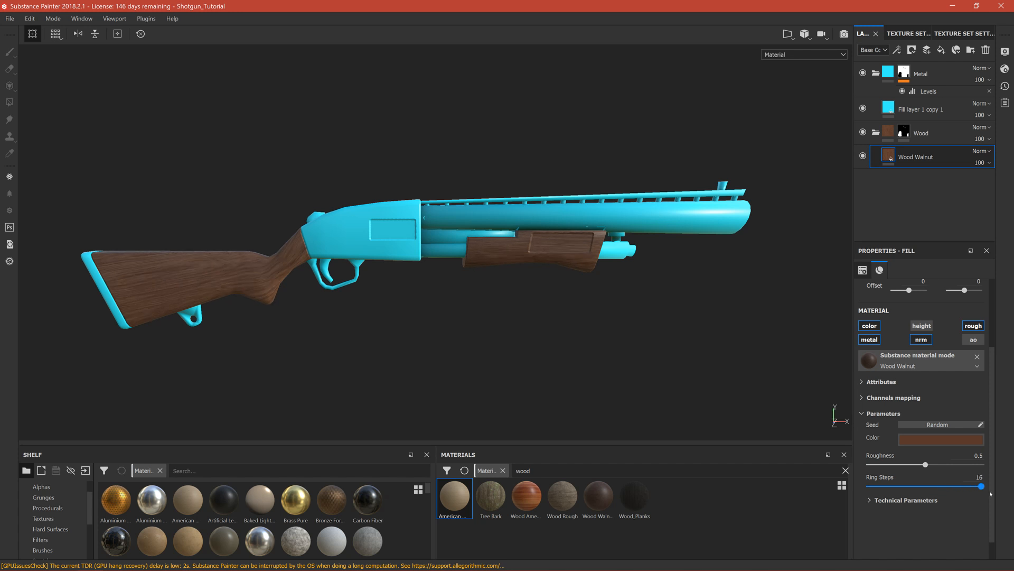
left_click_drag(982, 487, 870, 486)
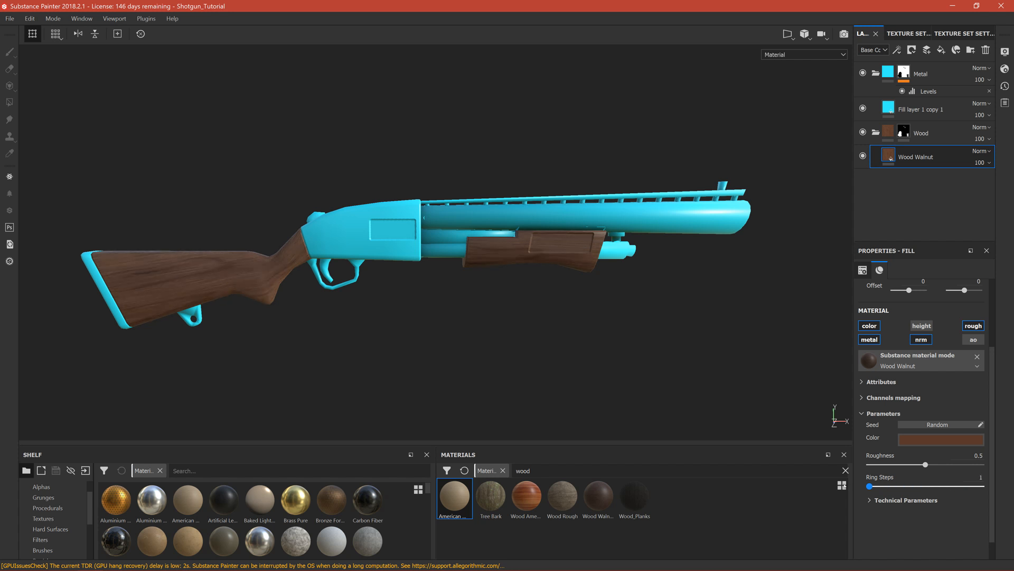
left_click_drag(870, 486, 983, 486)
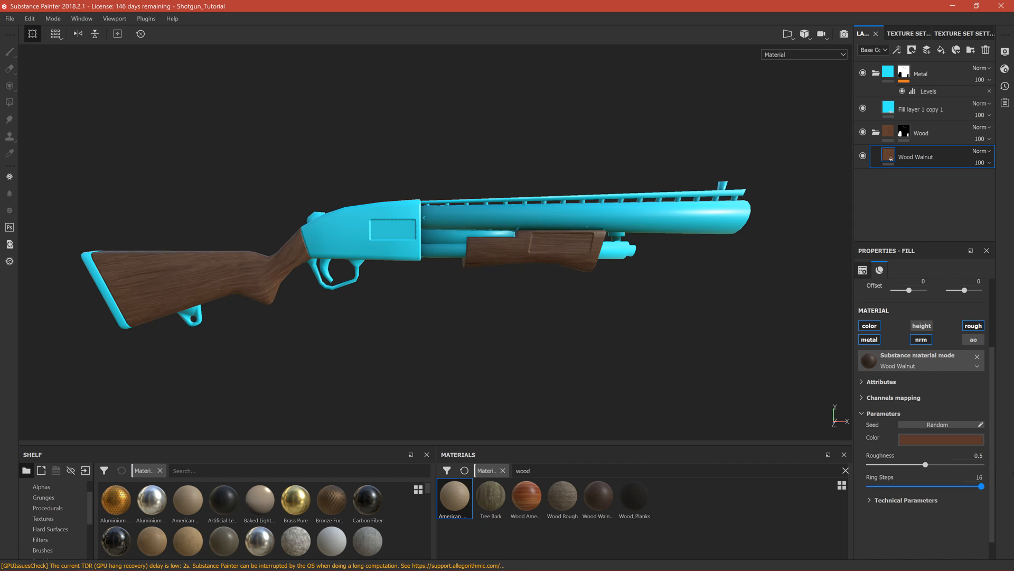
left_click_drag(454, 259, 338, 292)
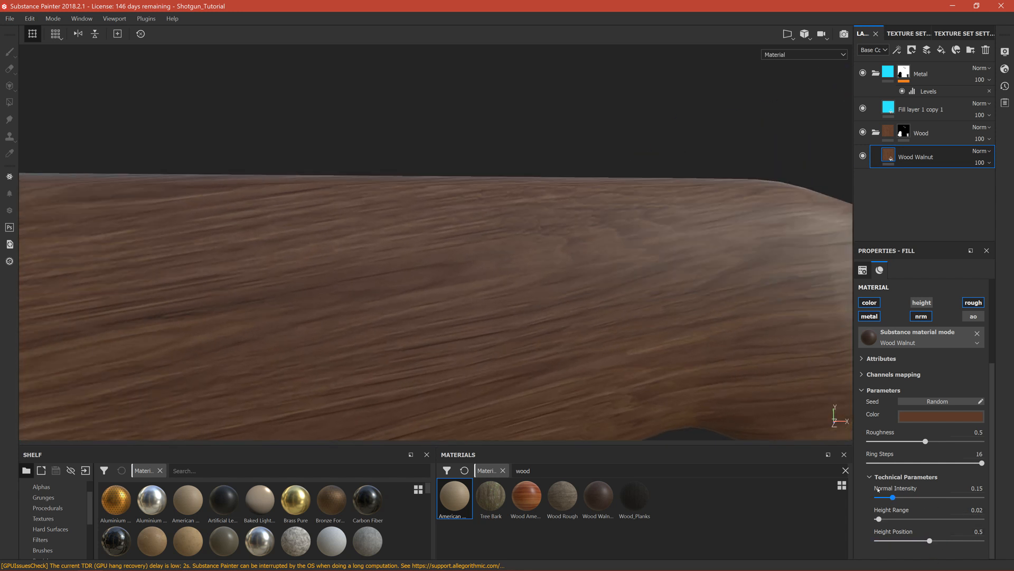
- Raise Wood Walnut Normal Intensity from 0.15 to 1 and reframe the whole shotgun
left_click_drag(894, 498, 973, 498)
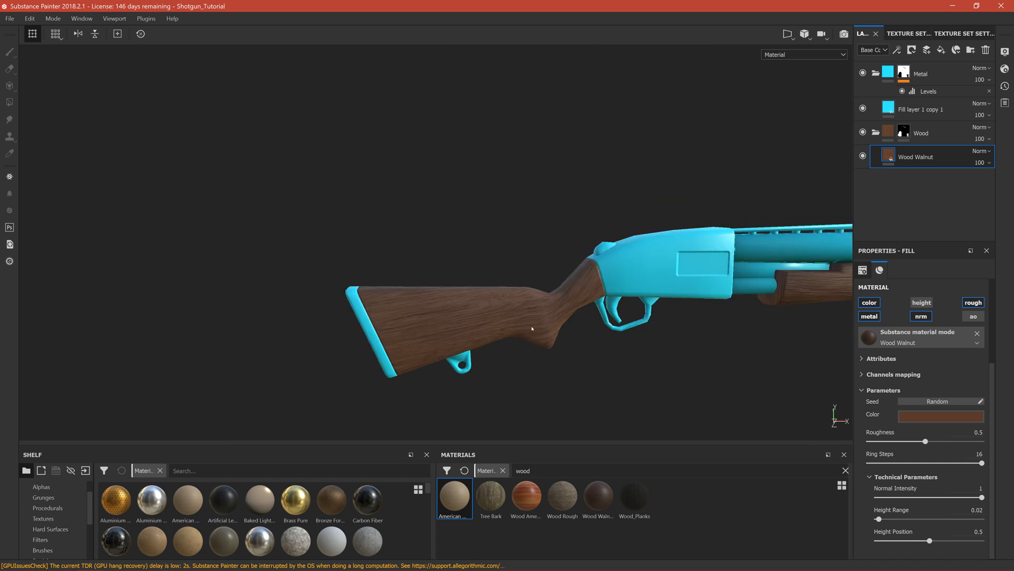
left_click_drag(530, 329, 503, 298)
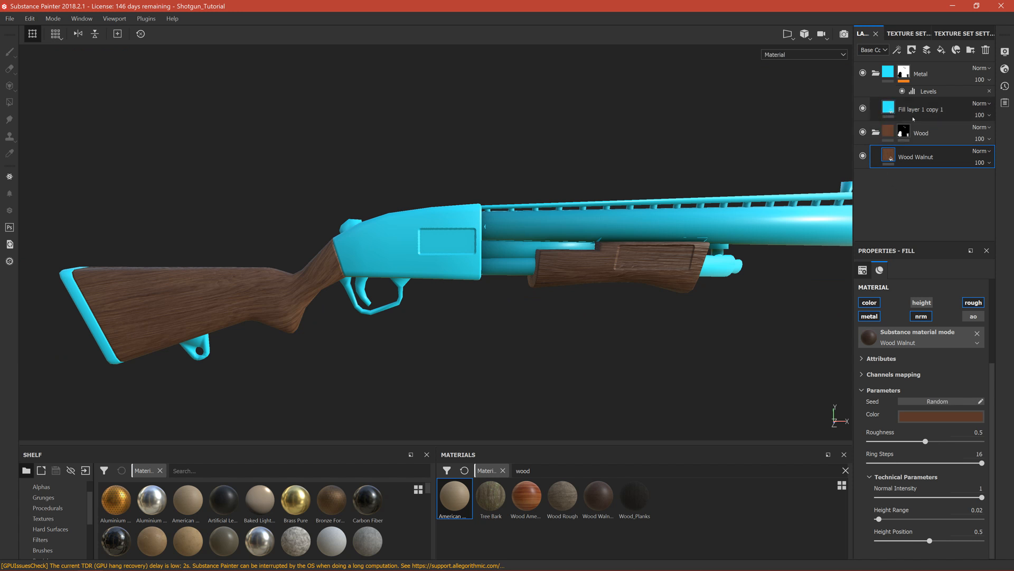
- Delete the cyan Fill layer 1 copy 1 from the metal and clear the 'wood' material search
left_click(920, 109)
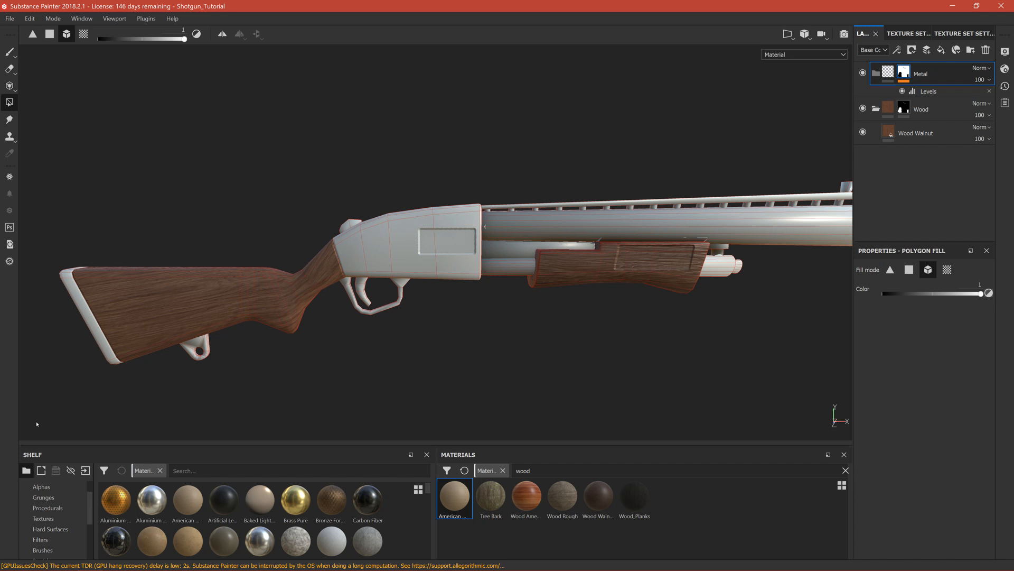
mouse_move(44, 420)
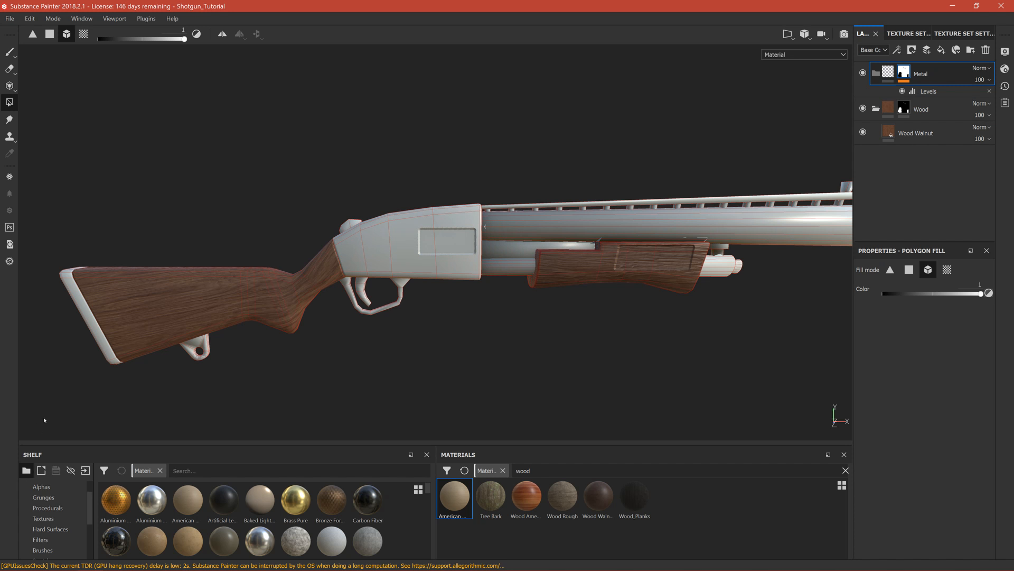
mouse_move(52, 424)
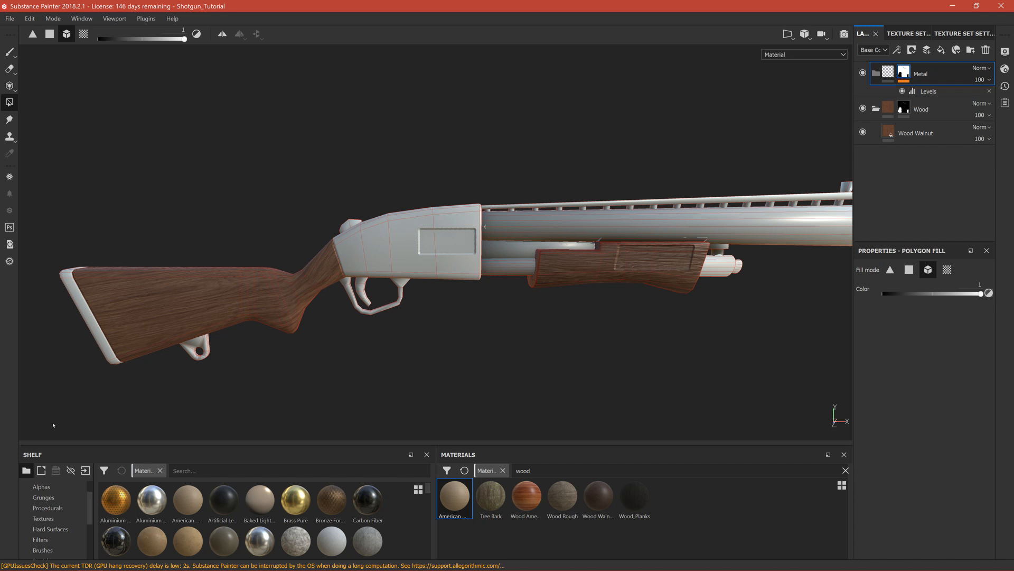
mouse_move(807, 495)
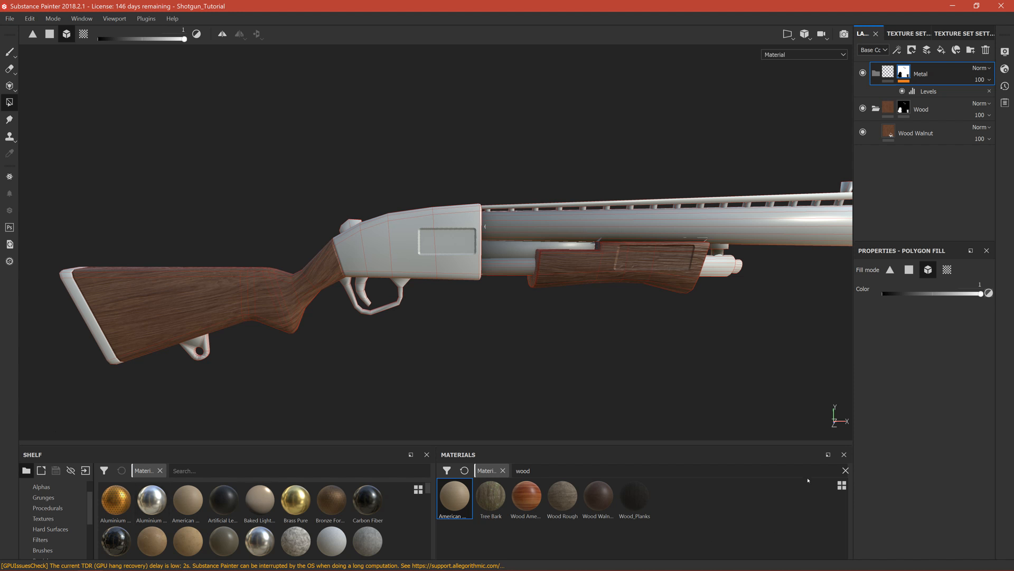
left_click(818, 463)
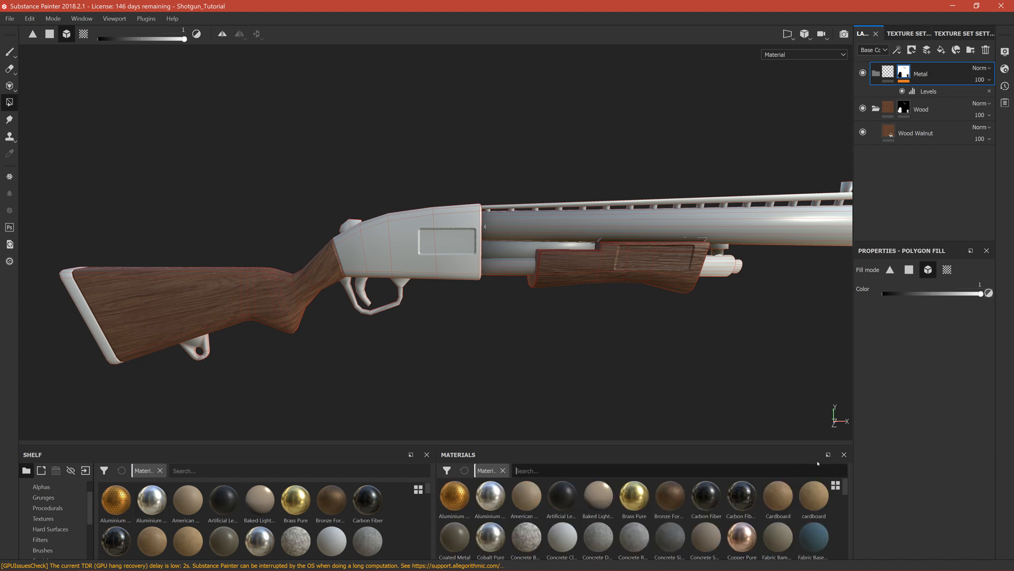
- Search the Materials panel for 'metal' to find Steel Rust and Wear
type("metal")
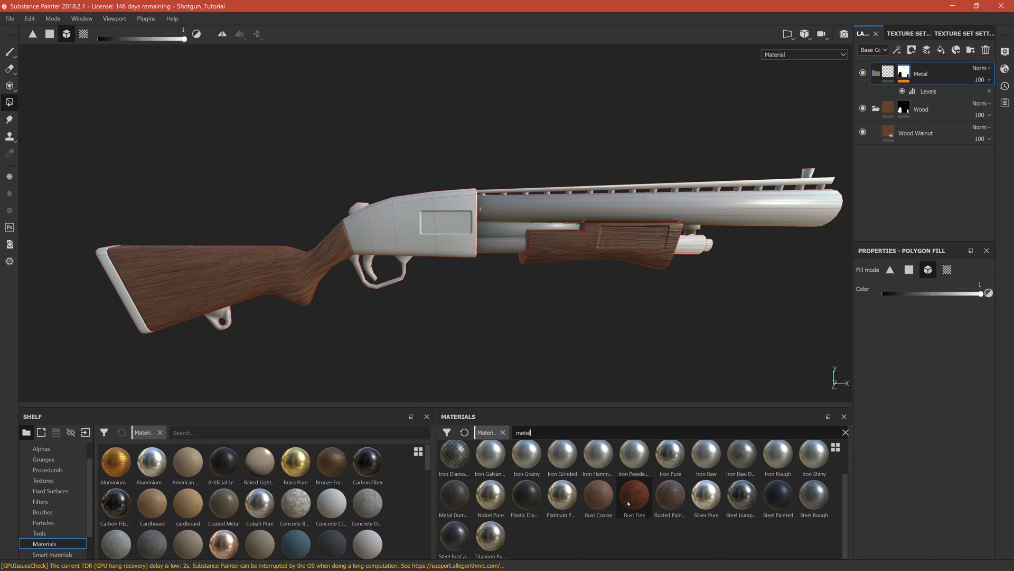
mouse_move(747, 503)
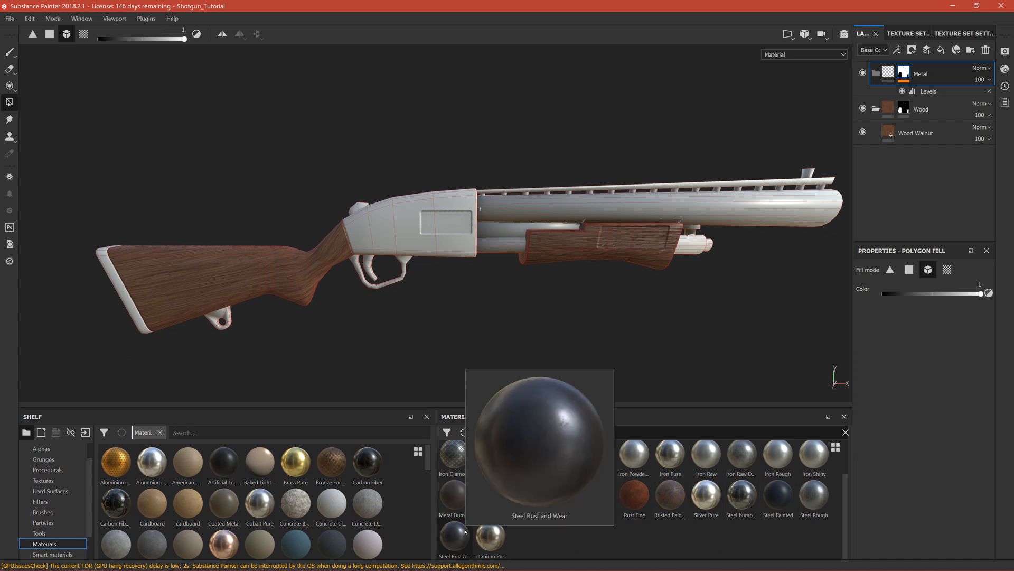
mouse_move(457, 504)
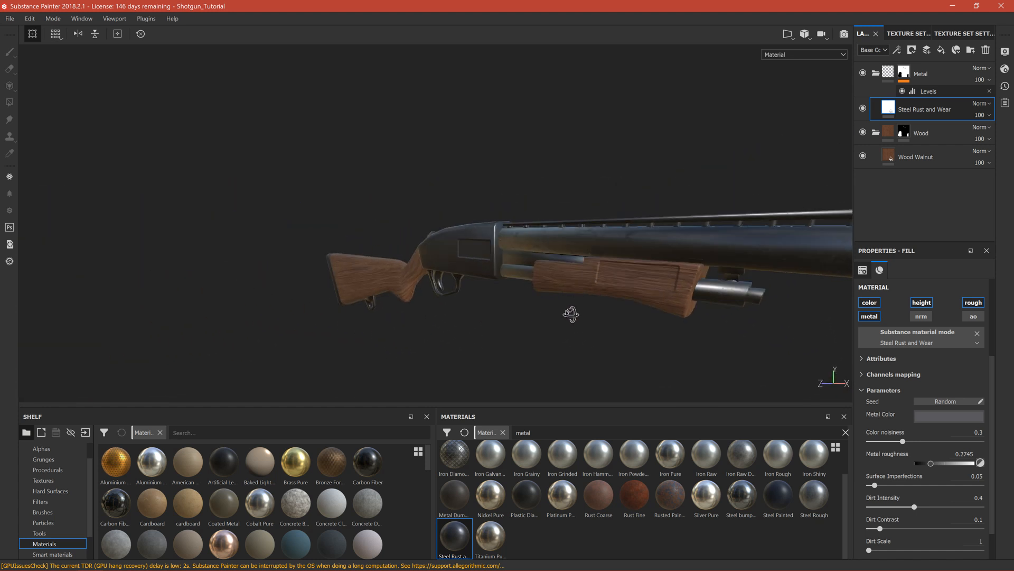
left_click_drag(569, 314, 615, 302)
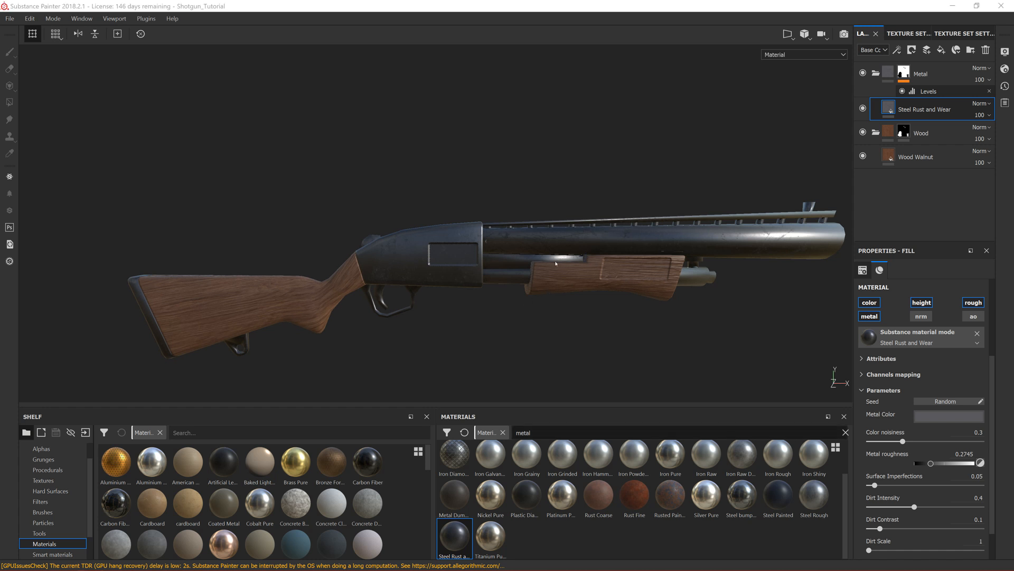
mouse_move(542, 247)
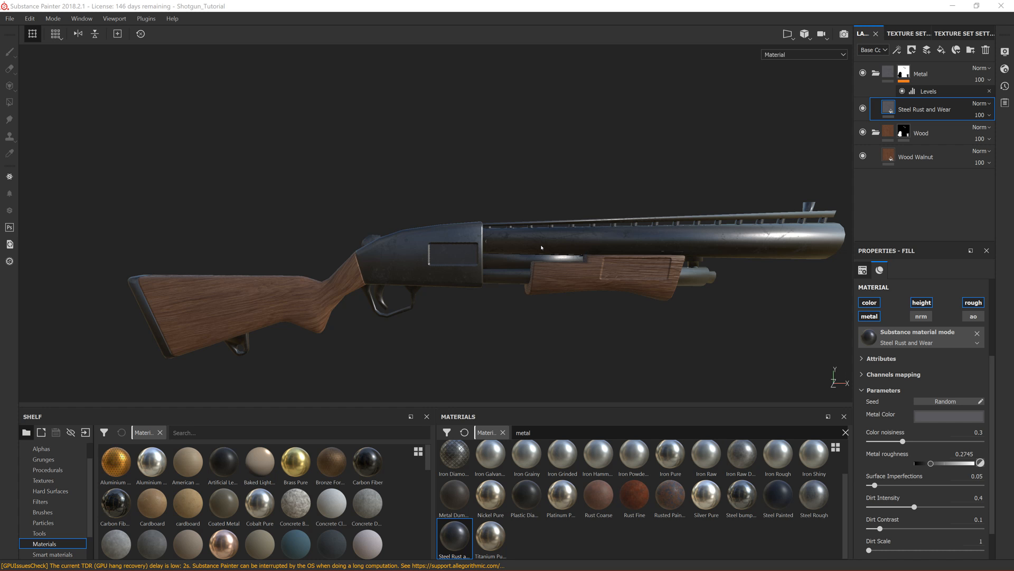